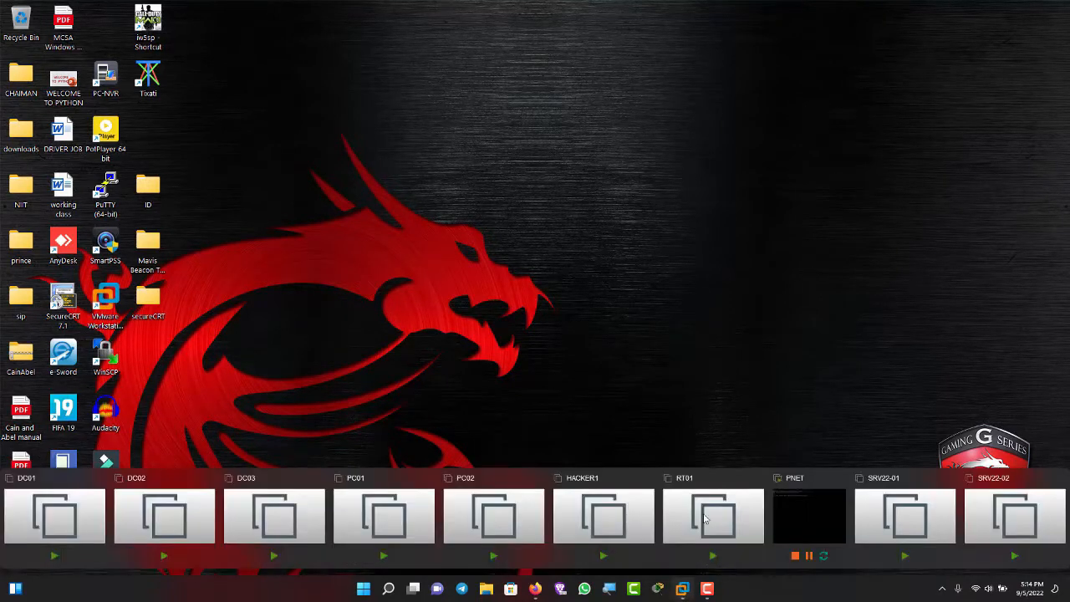
Bring the PNETLab topology with SW01, the routers and the VPCs to the front
{"action": "left_click", "coordinate": [809, 515]}
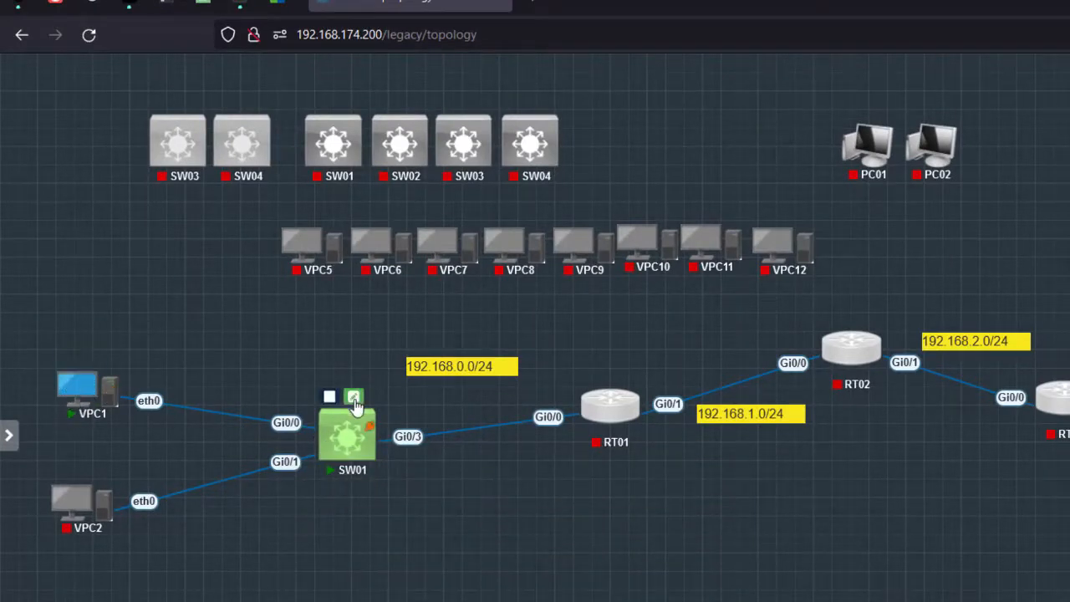
{"action": "mouse_move", "coordinate": [344, 433]}
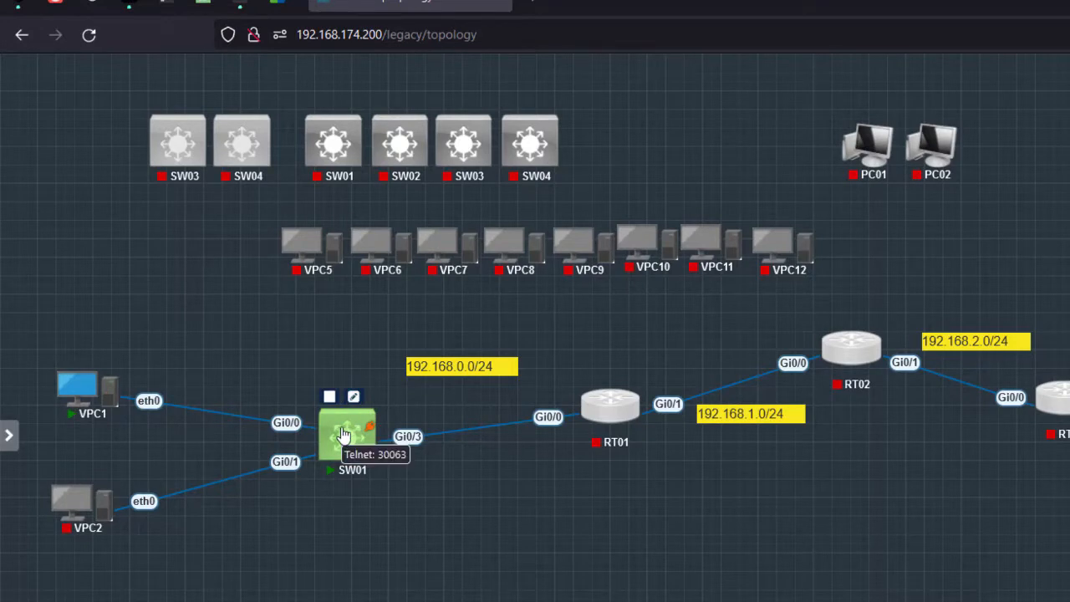
{"action": "mouse_move", "coordinate": [282, 441]}
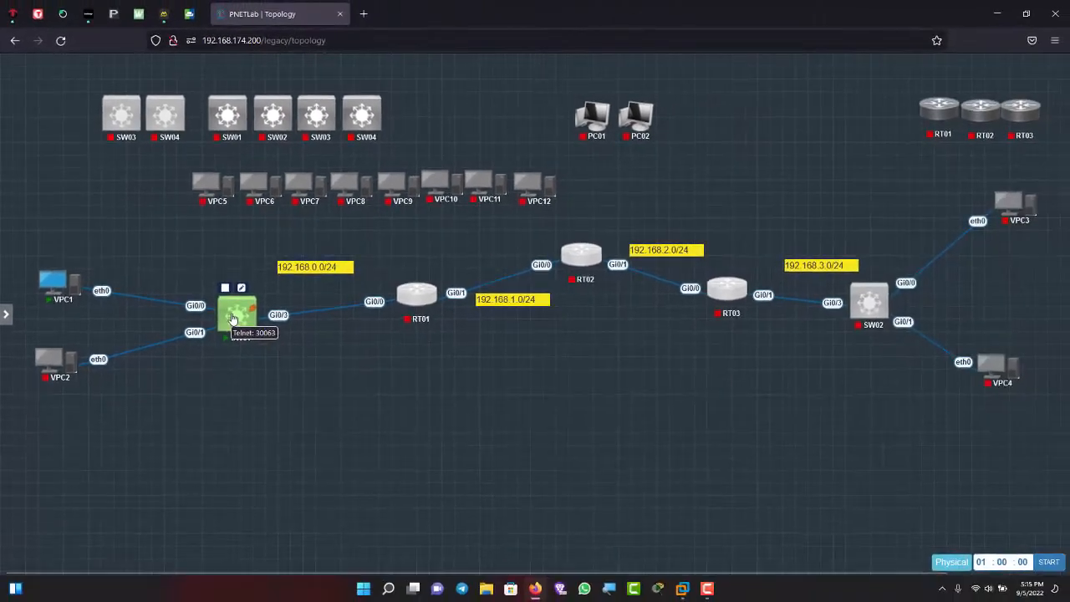
Start a packet capture on SW01's Gi0/0 interface from the node's Capture menu
{"action": "right_click", "coordinate": [237, 314]}
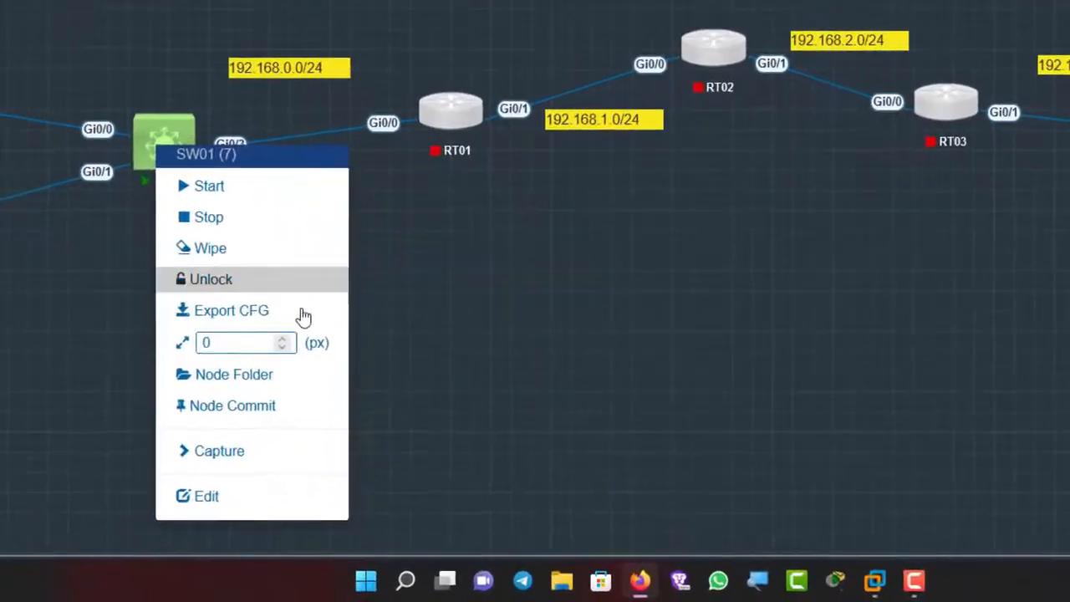
{"action": "left_click", "coordinate": [219, 451]}
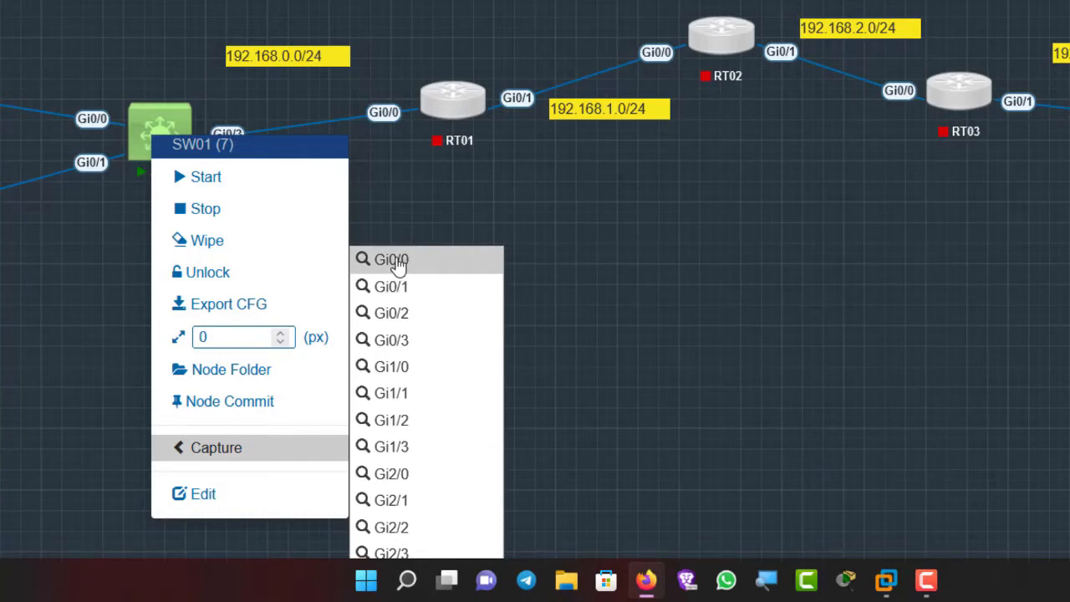
{"action": "mouse_move", "coordinate": [409, 258]}
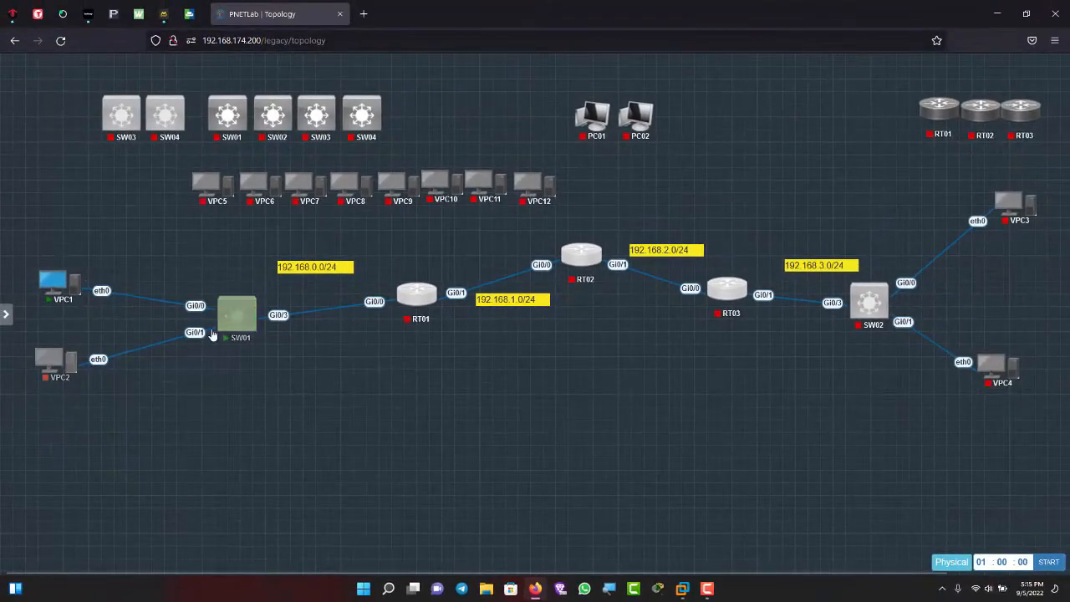
{"action": "right_click", "coordinate": [238, 315]}
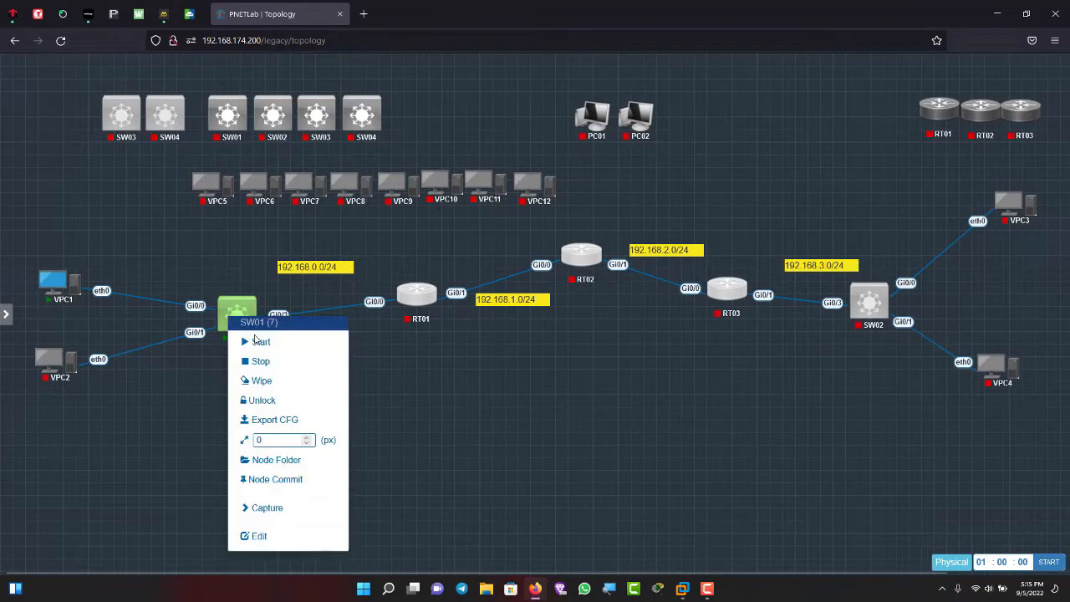
{"action": "left_click", "coordinate": [268, 508]}
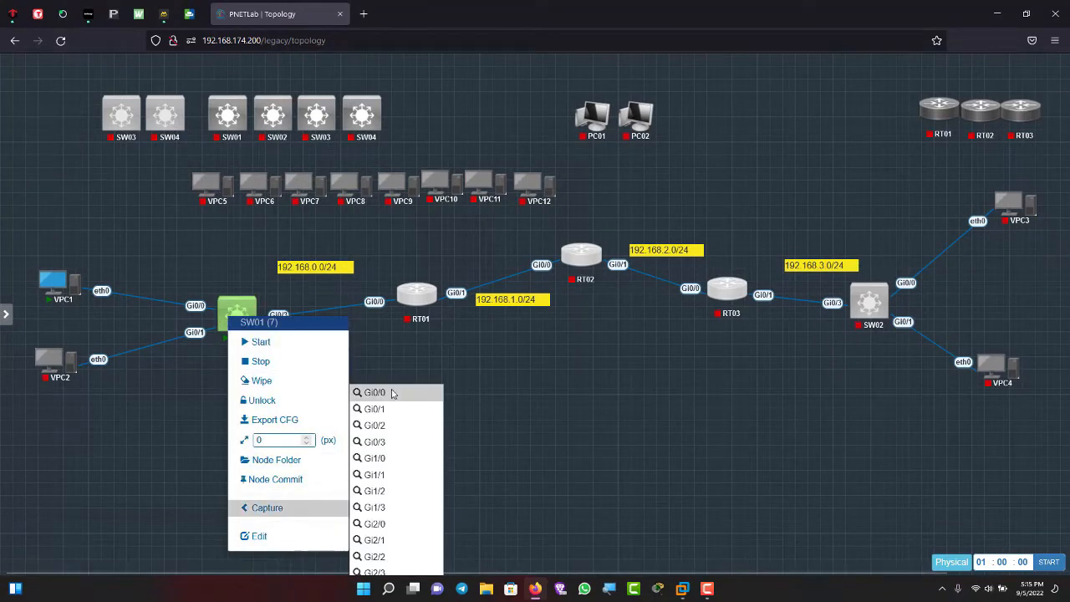
{"action": "left_click", "coordinate": [374, 391]}
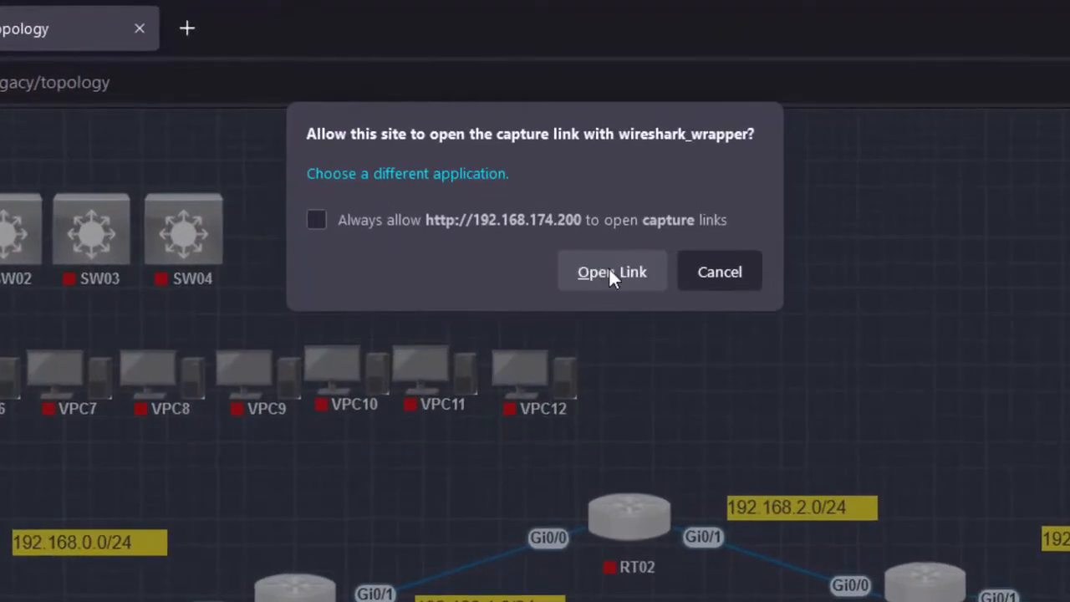
Let wireshark_wrapper open the SW01 capture in Wireshark, then quit without saving packets
{"action": "left_click", "coordinate": [612, 271]}
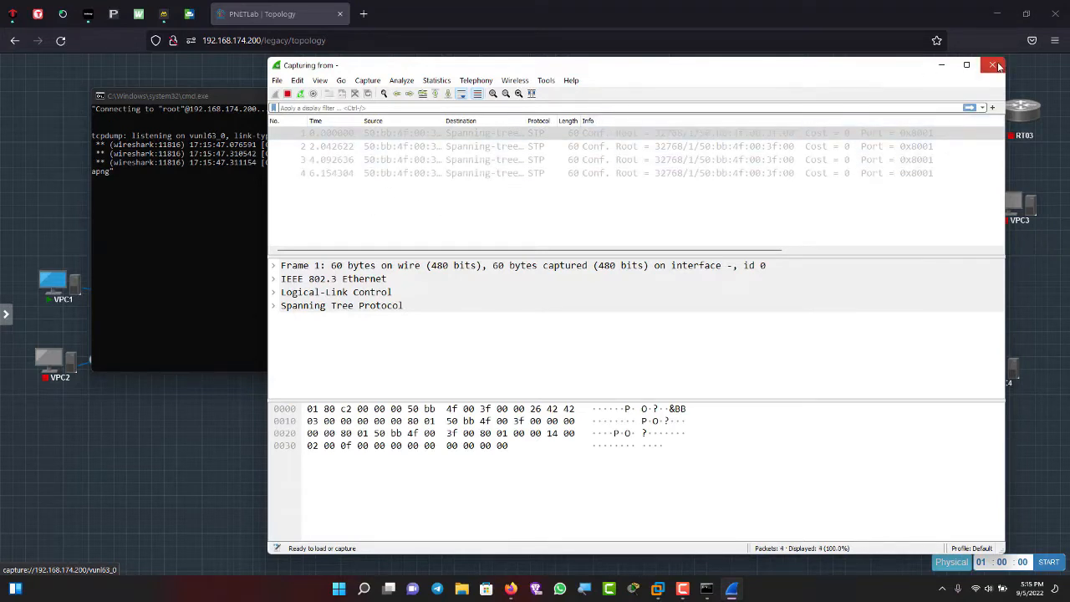
{"action": "left_click", "coordinate": [994, 65]}
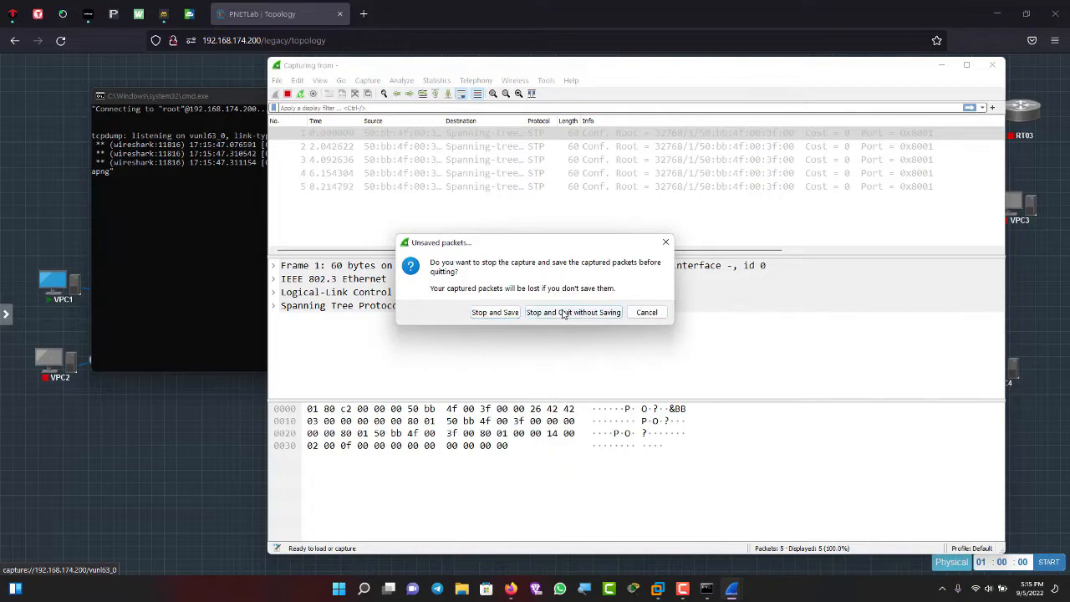
{"action": "left_click", "coordinate": [574, 312]}
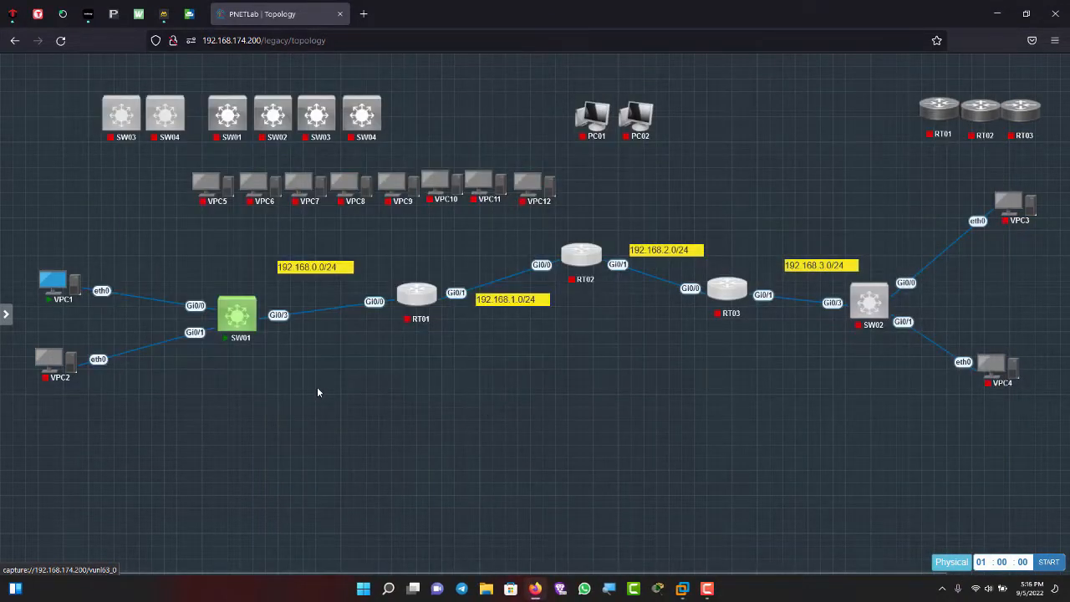
{"action": "mouse_move", "coordinate": [164, 361]}
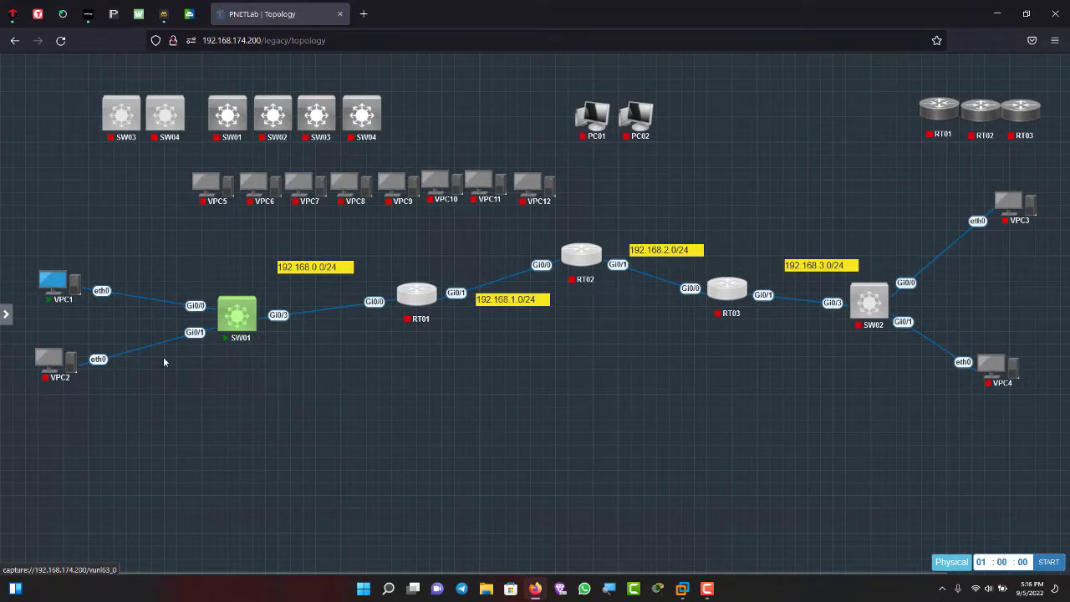
{"action": "mouse_move", "coordinate": [515, 547]}
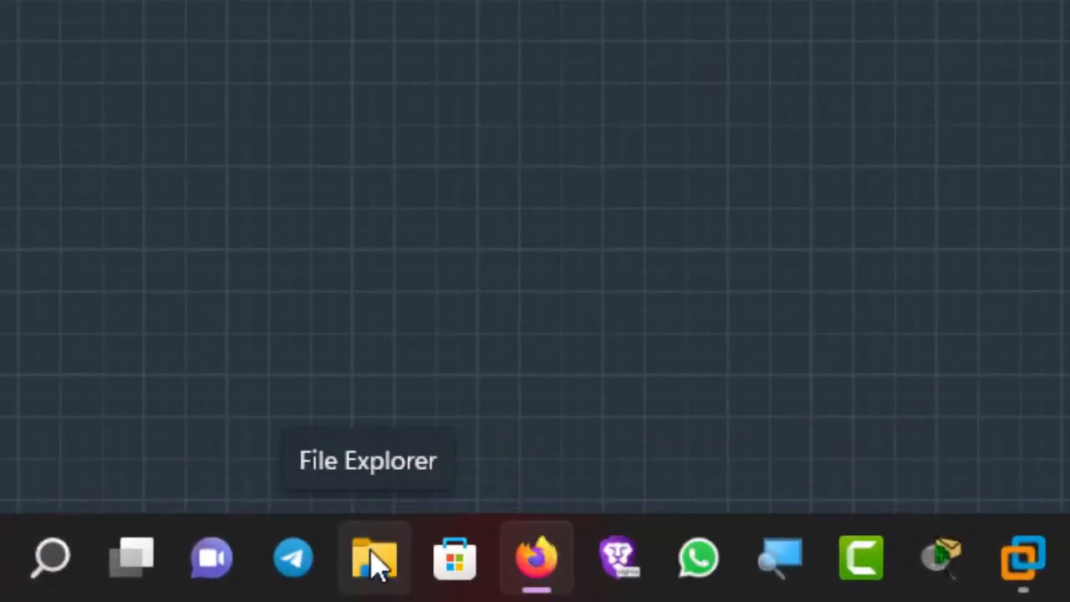
Browse File Explorer to C:\Program Files\EVE-NG
{"action": "left_click", "coordinate": [375, 559]}
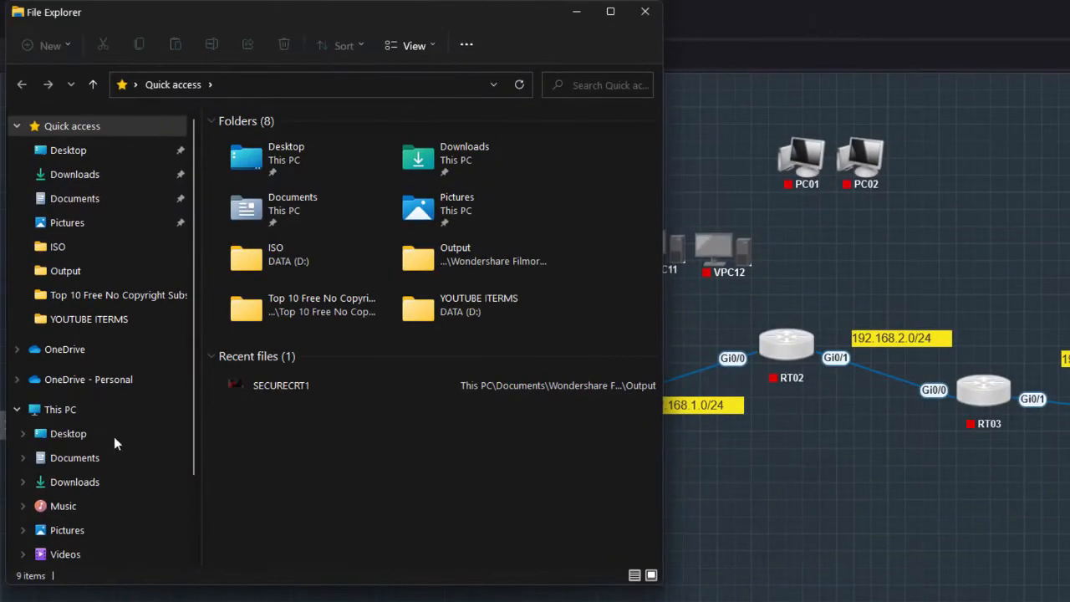
{"action": "left_click", "coordinate": [60, 408]}
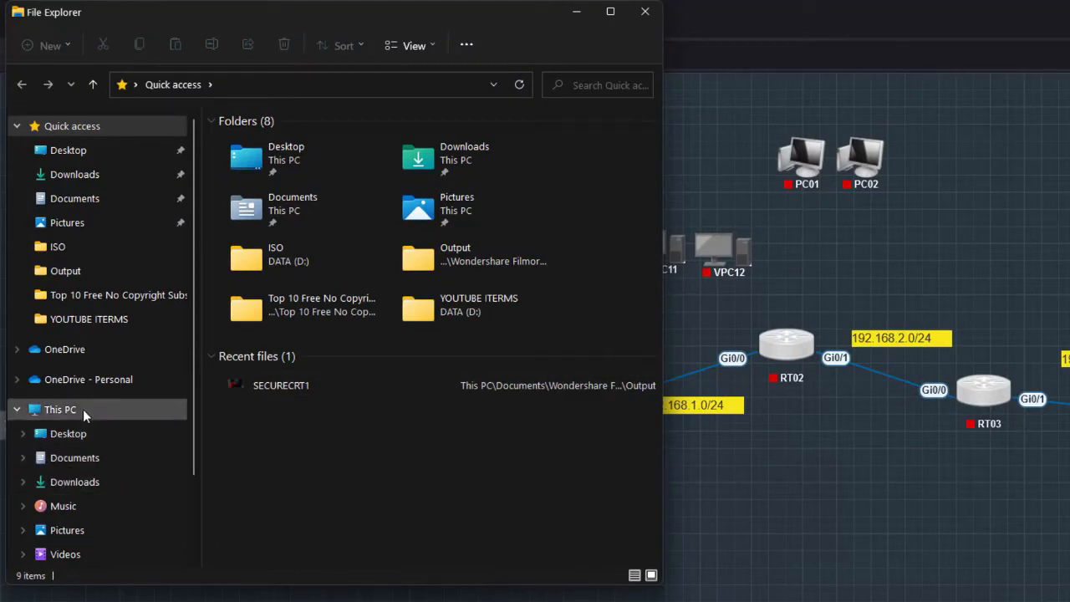
{"action": "left_click", "coordinate": [60, 408]}
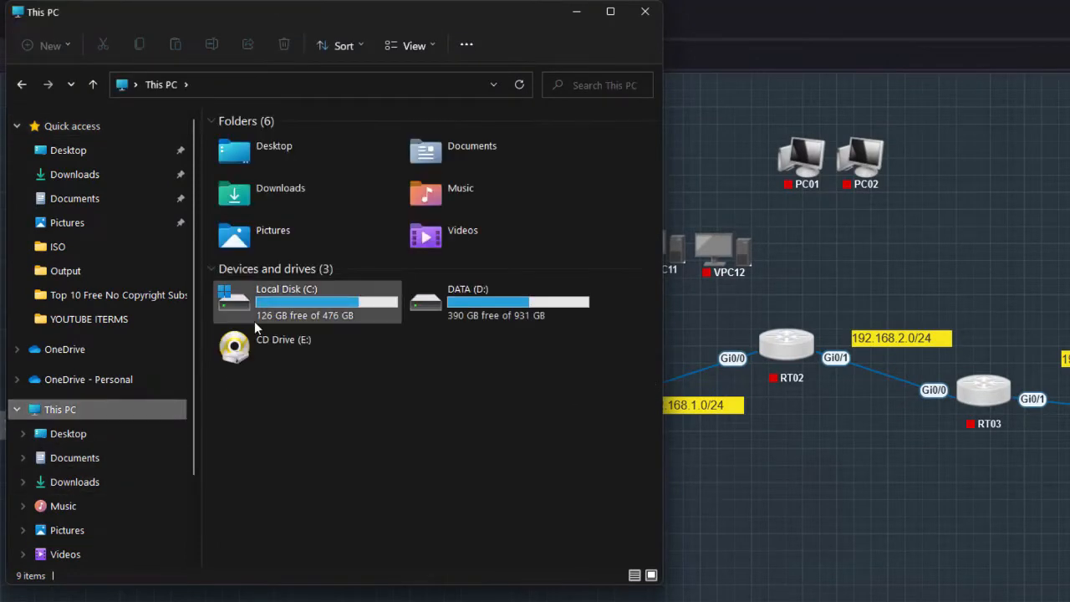
{"action": "double_click", "coordinate": [305, 301]}
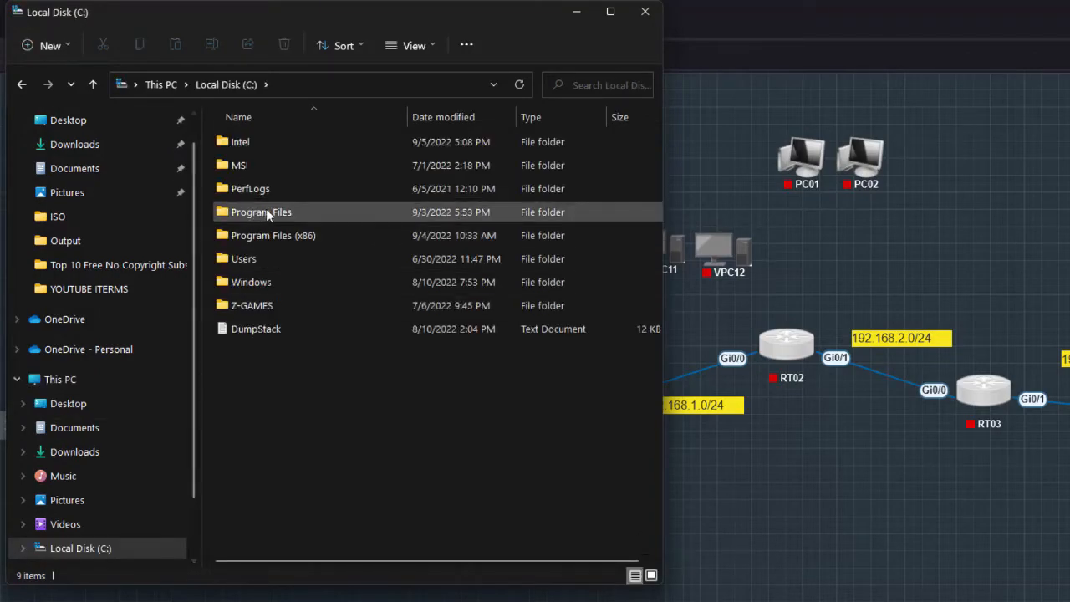
{"action": "double_click", "coordinate": [261, 211]}
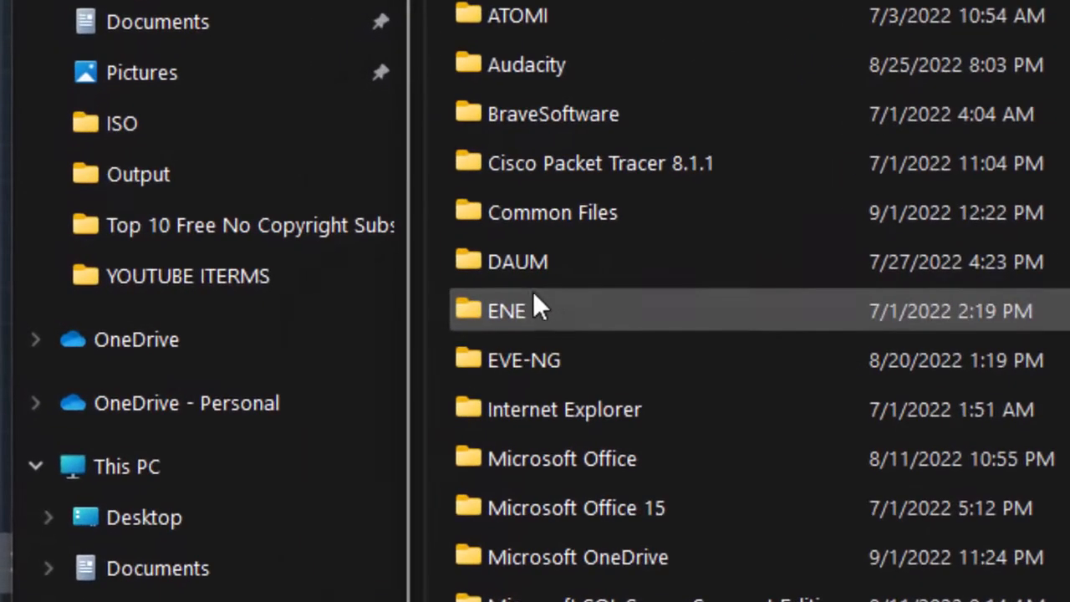
{"action": "mouse_move", "coordinate": [525, 359]}
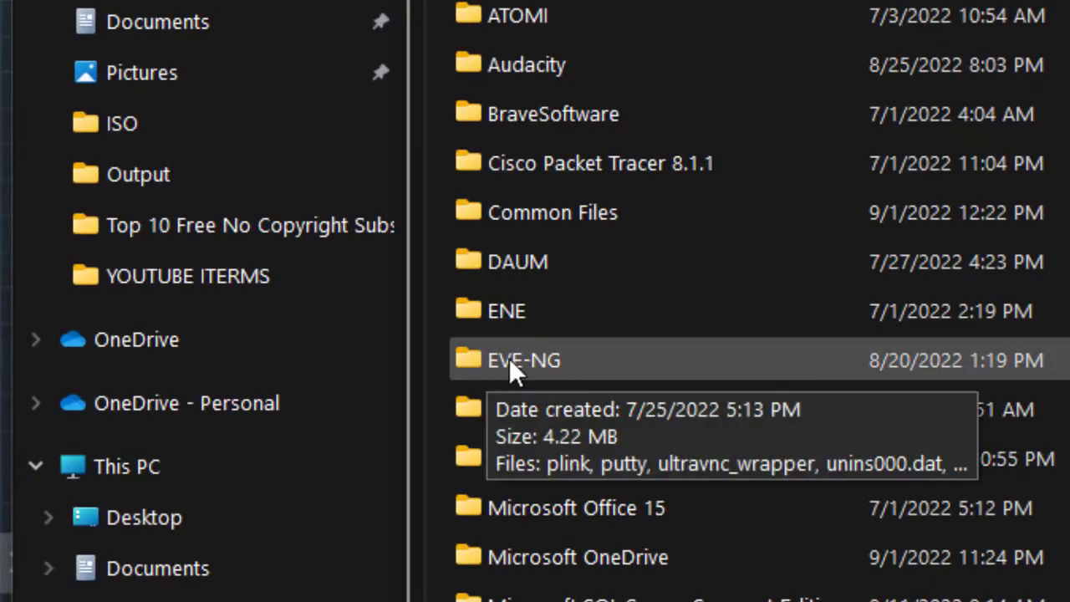
{"action": "double_click", "coordinate": [525, 360]}
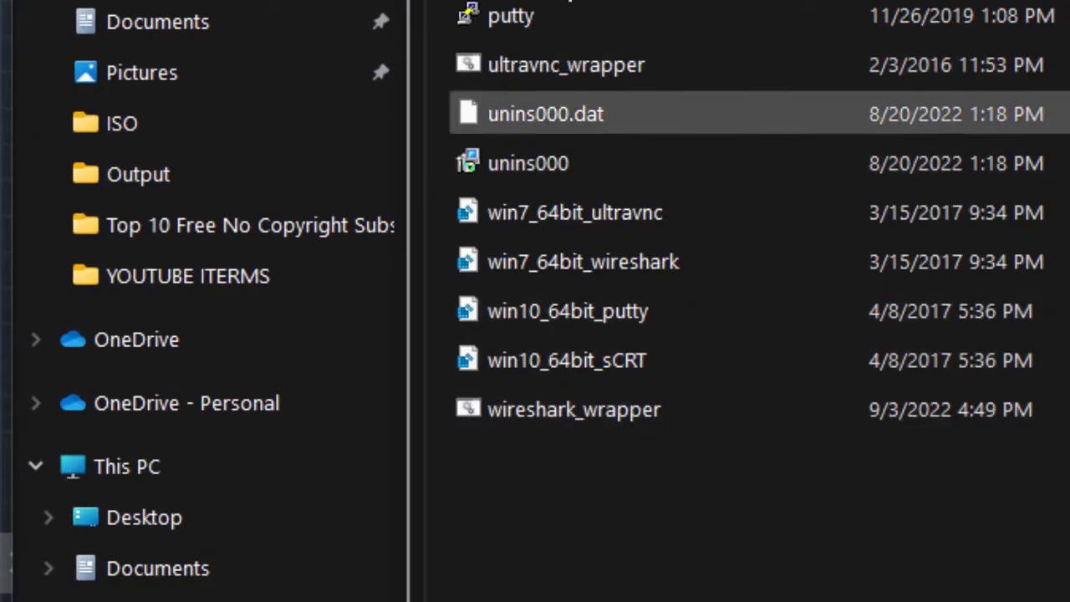
Select wireshark_wrapper and show its full list of file actions
{"action": "left_click", "coordinate": [575, 408]}
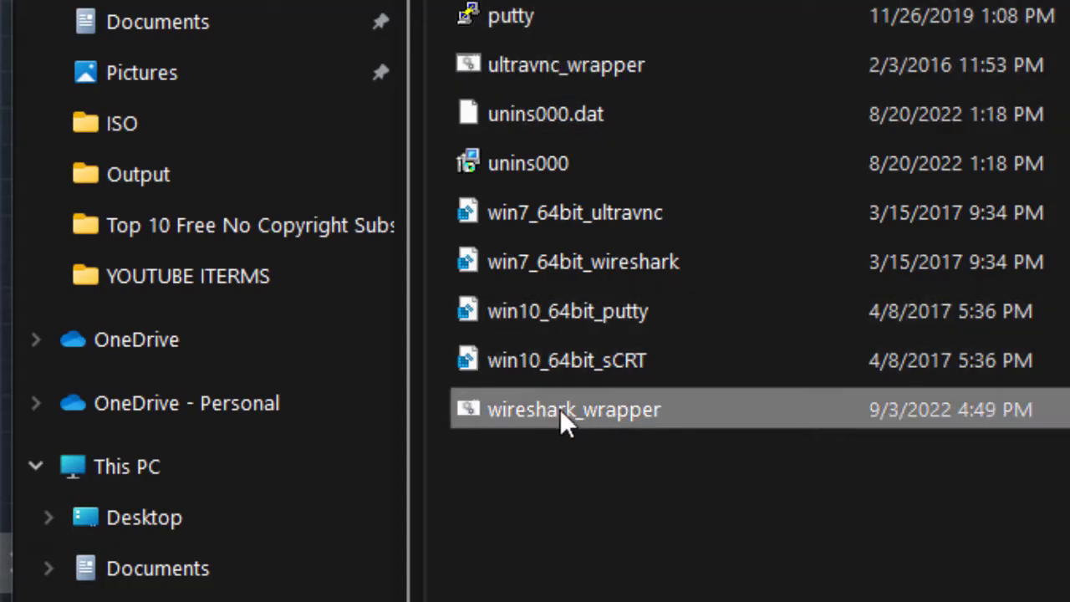
{"action": "right_click", "coordinate": [575, 407]}
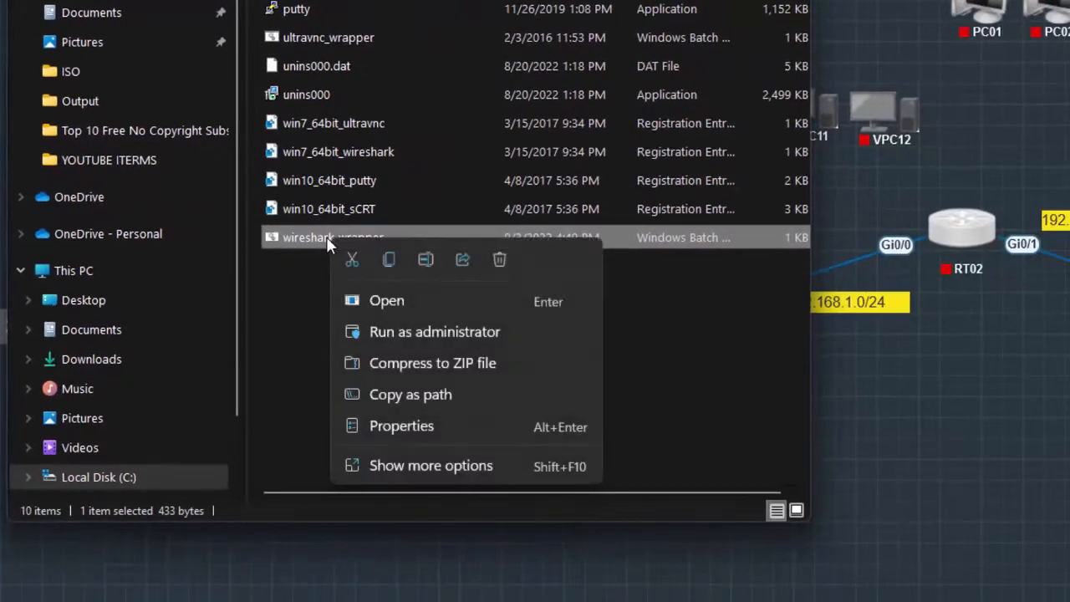
{"action": "mouse_move", "coordinate": [405, 465]}
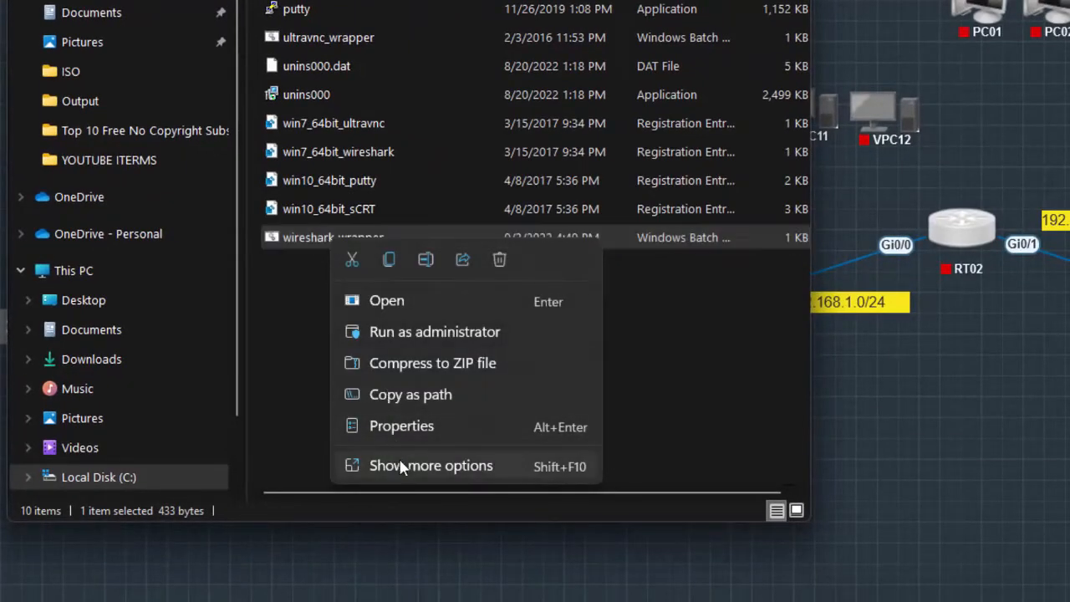
{"action": "left_click", "coordinate": [431, 464]}
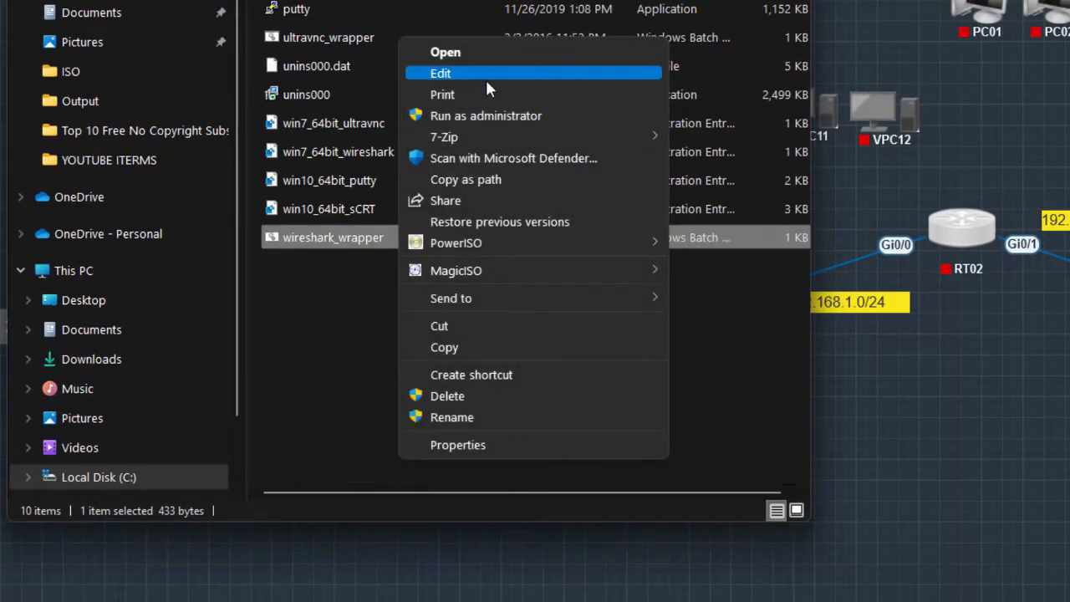
Edit the wireshark_wrapper script in Notepad and close it, choosing to save
{"action": "left_click", "coordinate": [440, 74]}
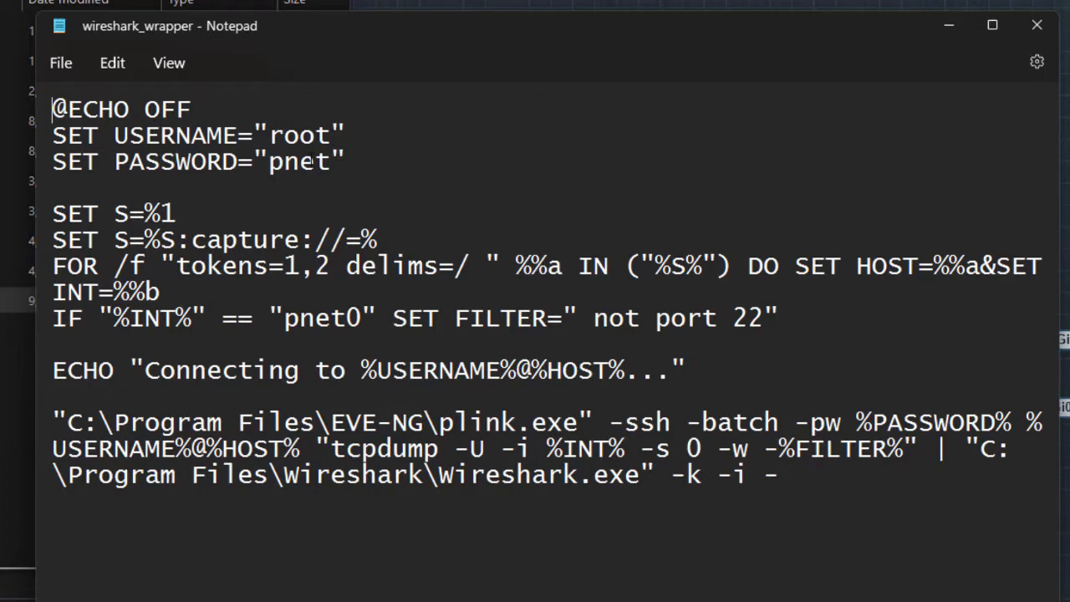
{"action": "mouse_move", "coordinate": [311, 161]}
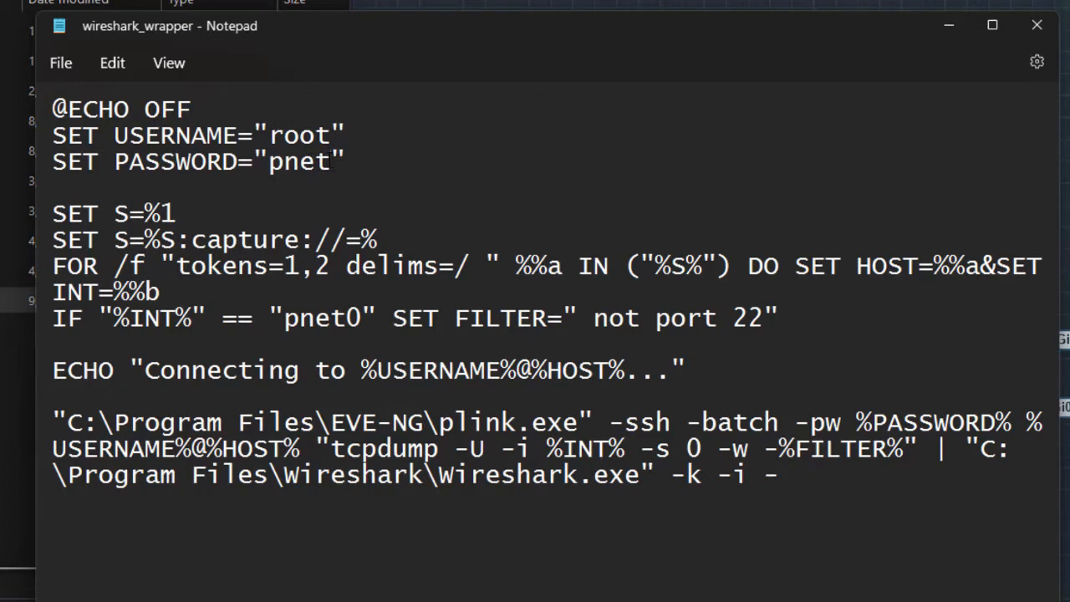
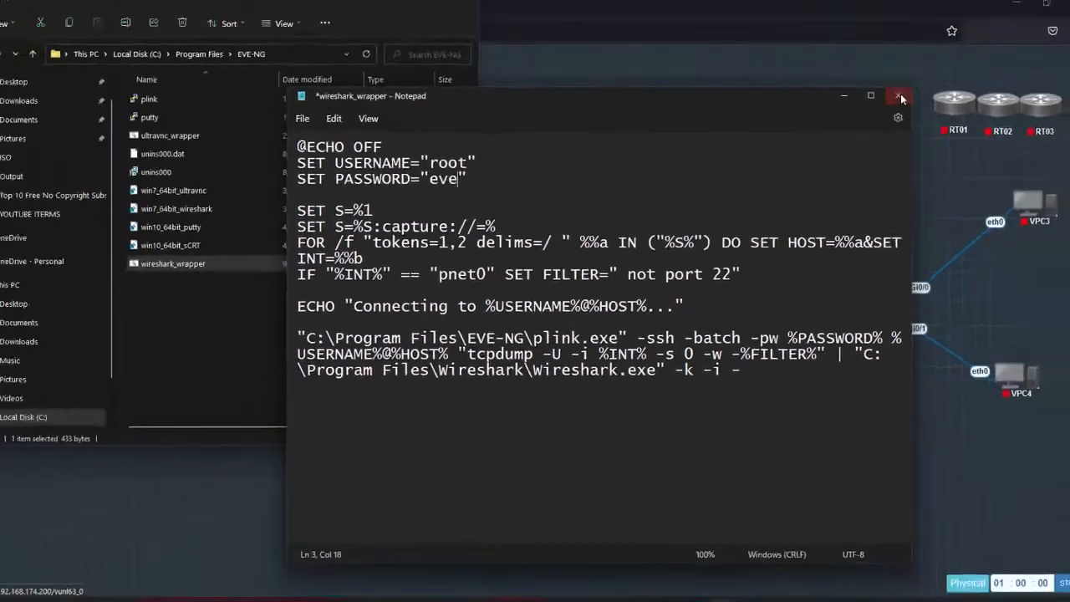
{"action": "left_click", "coordinate": [899, 96]}
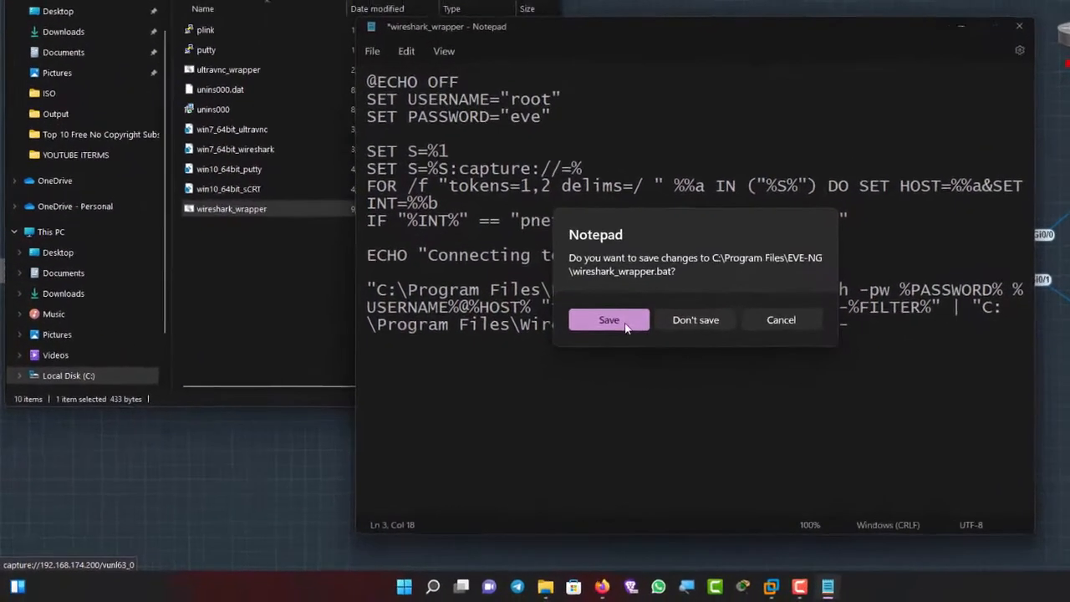
{"action": "left_click", "coordinate": [609, 319]}
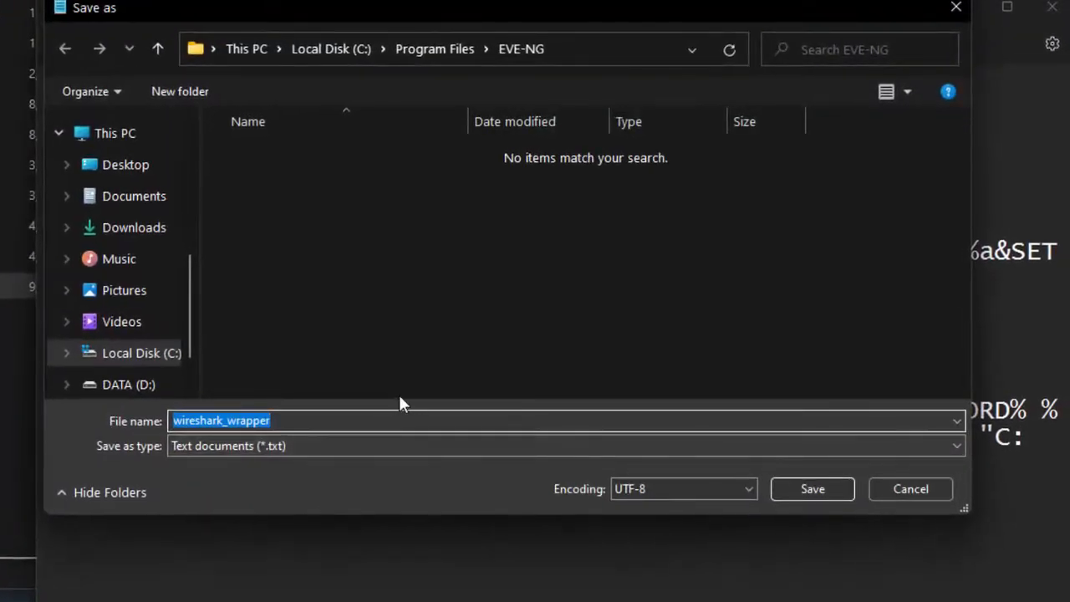
{"action": "mouse_move", "coordinate": [467, 398]}
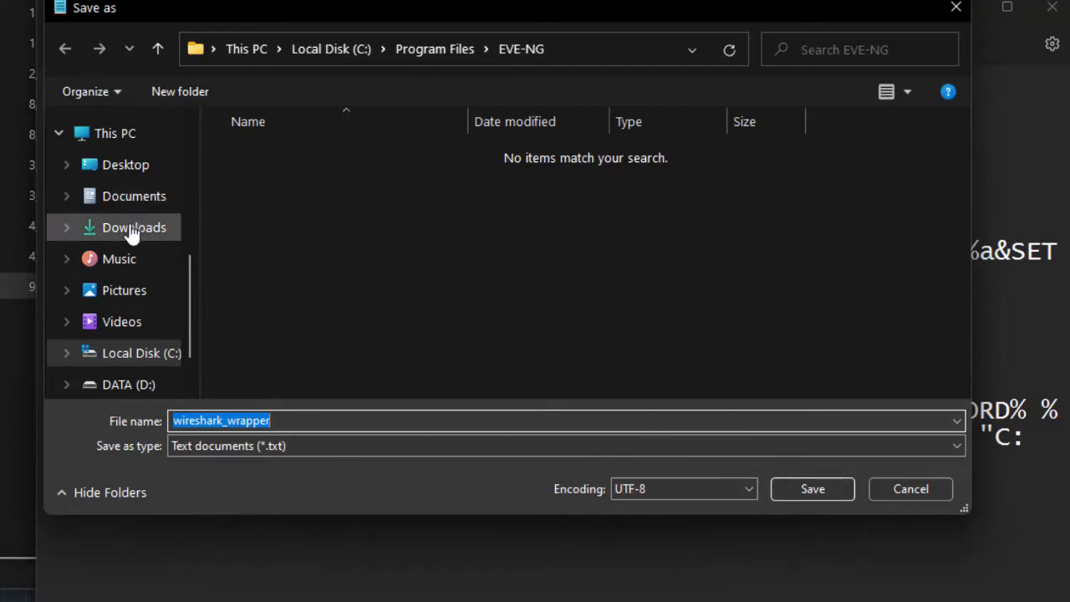
{"action": "mouse_move", "coordinate": [134, 196]}
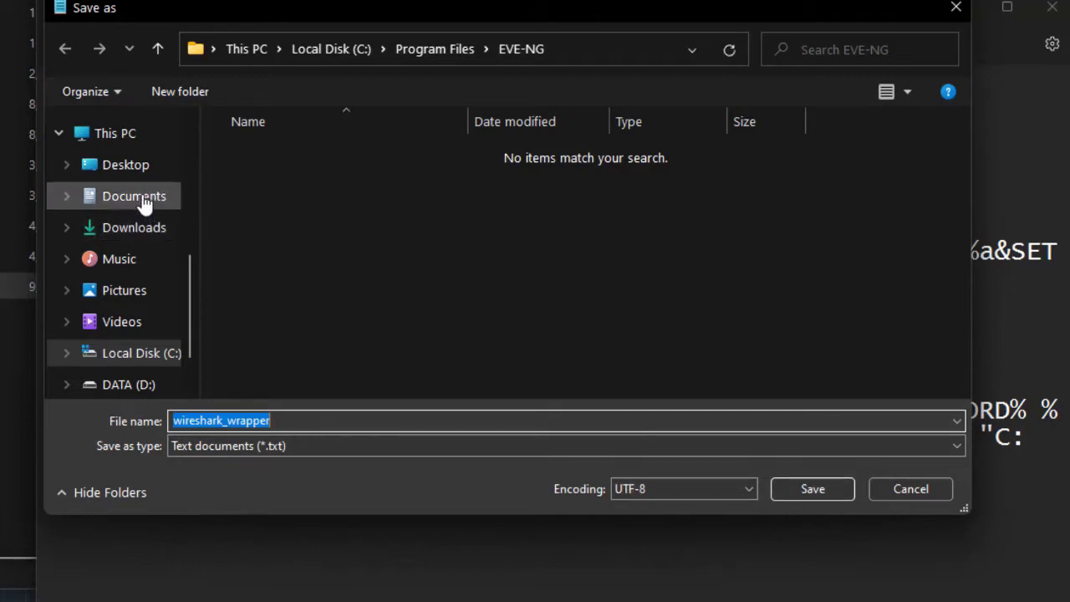
{"action": "mouse_move", "coordinate": [142, 193]}
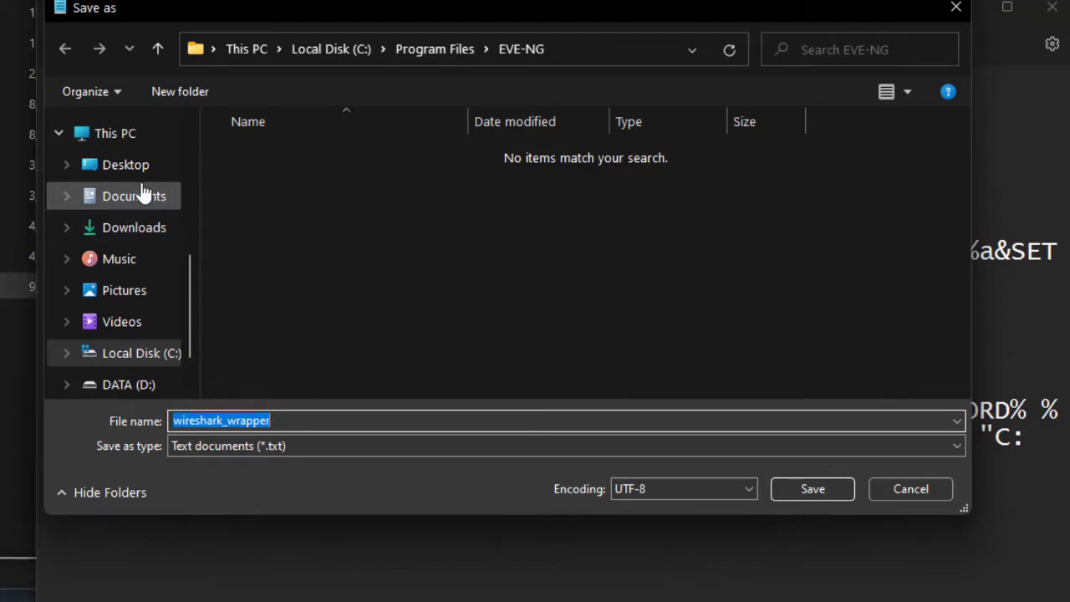
Save the script into Documents, replacing the existing wireshark_wrapper.bat
{"action": "left_click", "coordinate": [134, 196]}
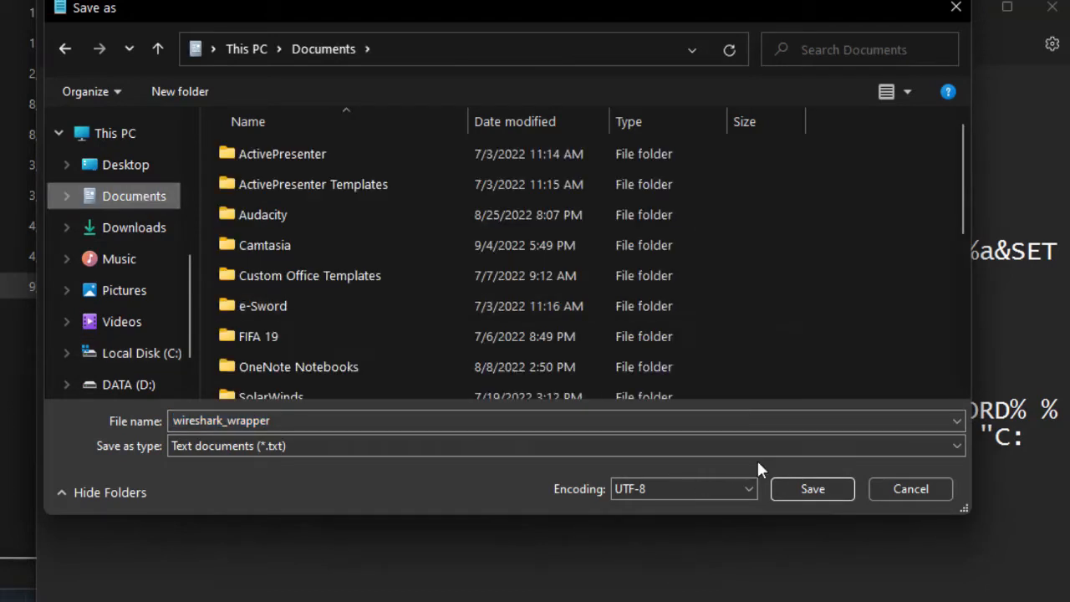
{"action": "left_click", "coordinate": [811, 488]}
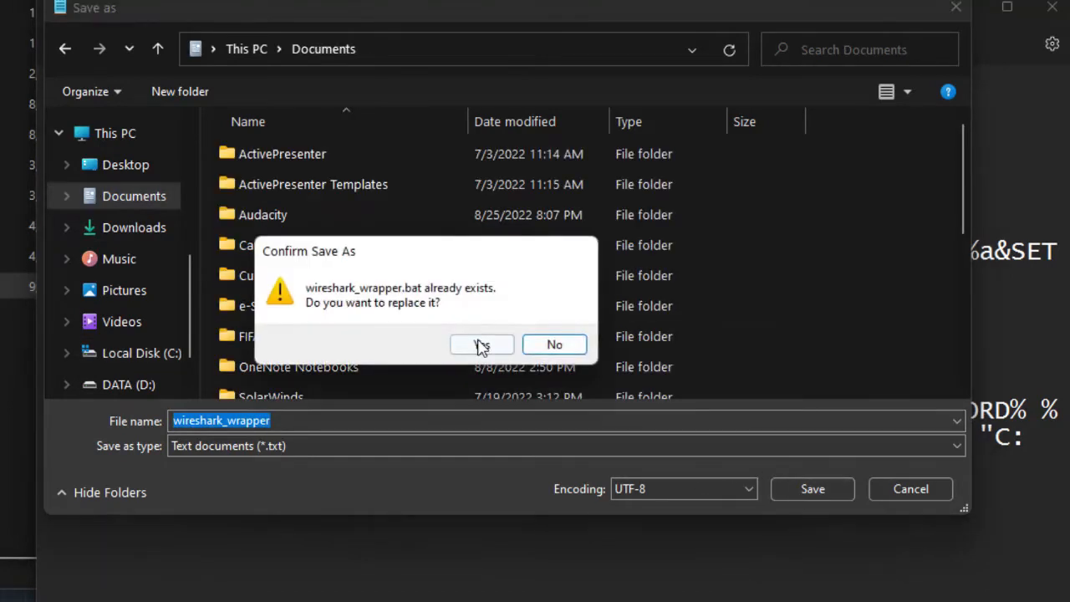
{"action": "left_click", "coordinate": [481, 345]}
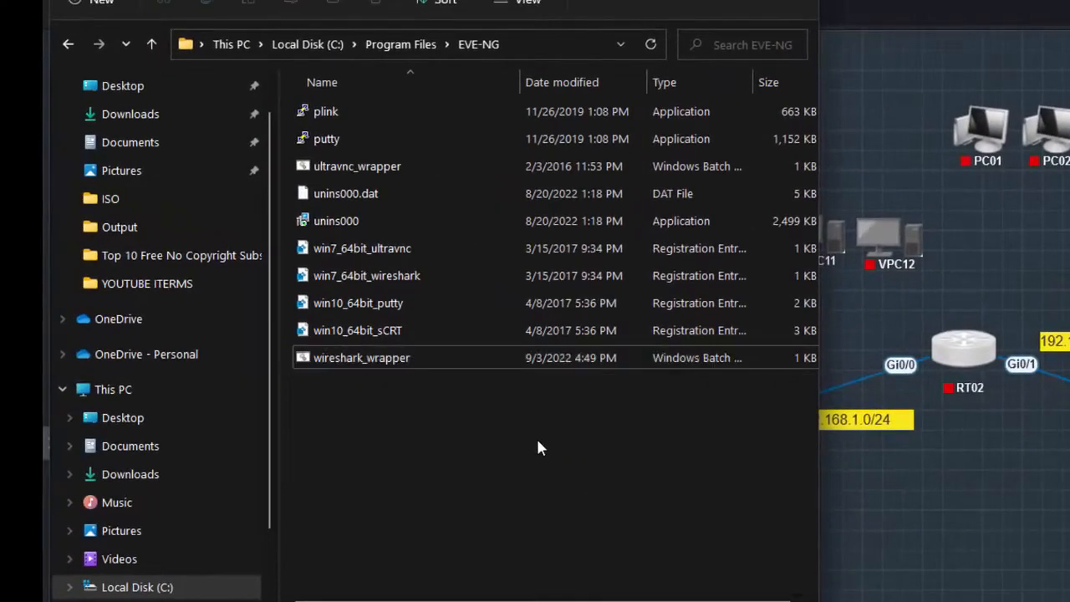
Copy the edited wireshark_wrapper file from Documents
{"action": "right_click", "coordinate": [361, 358]}
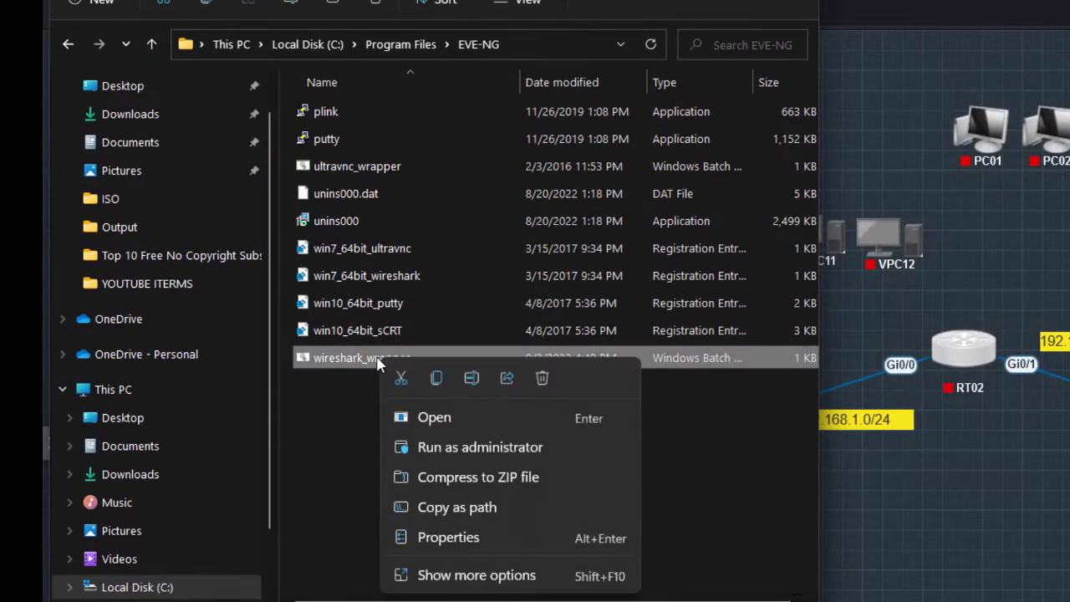
{"action": "left_click", "coordinate": [475, 575]}
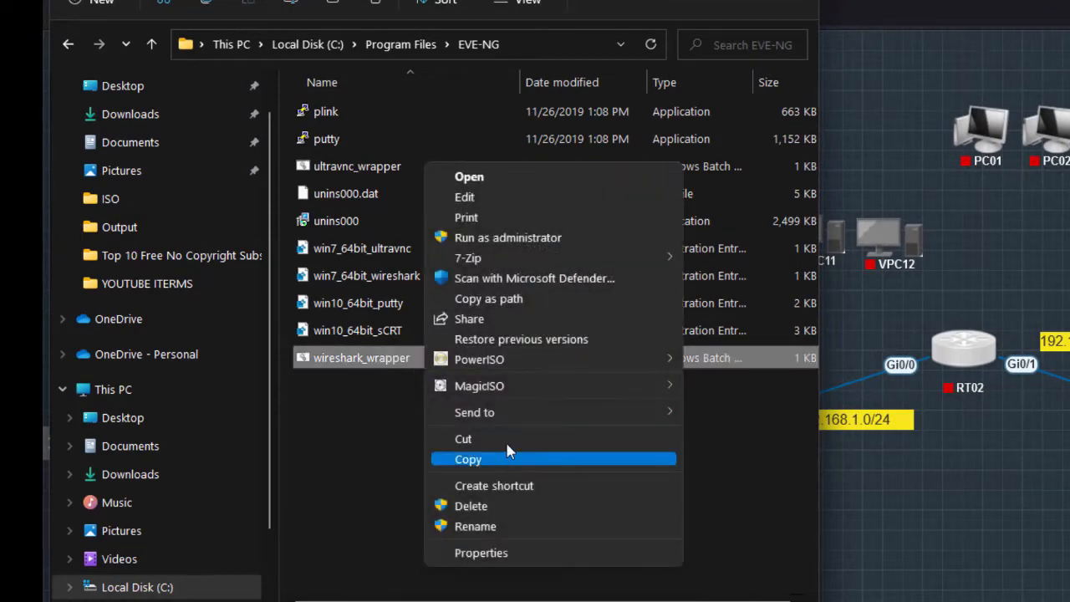
{"action": "left_click", "coordinate": [465, 197]}
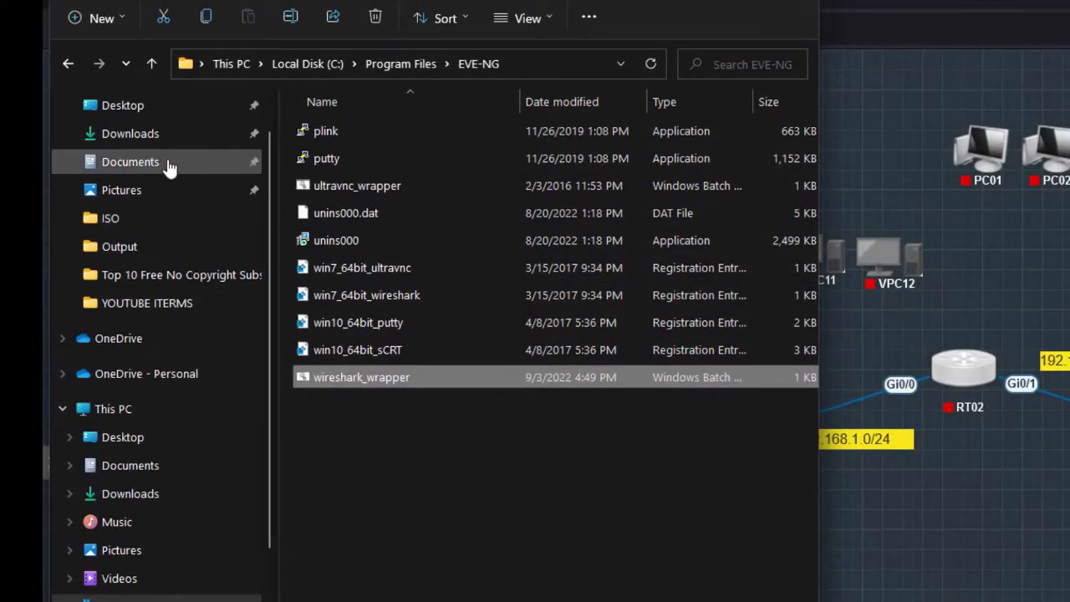
{"action": "left_click", "coordinate": [130, 160]}
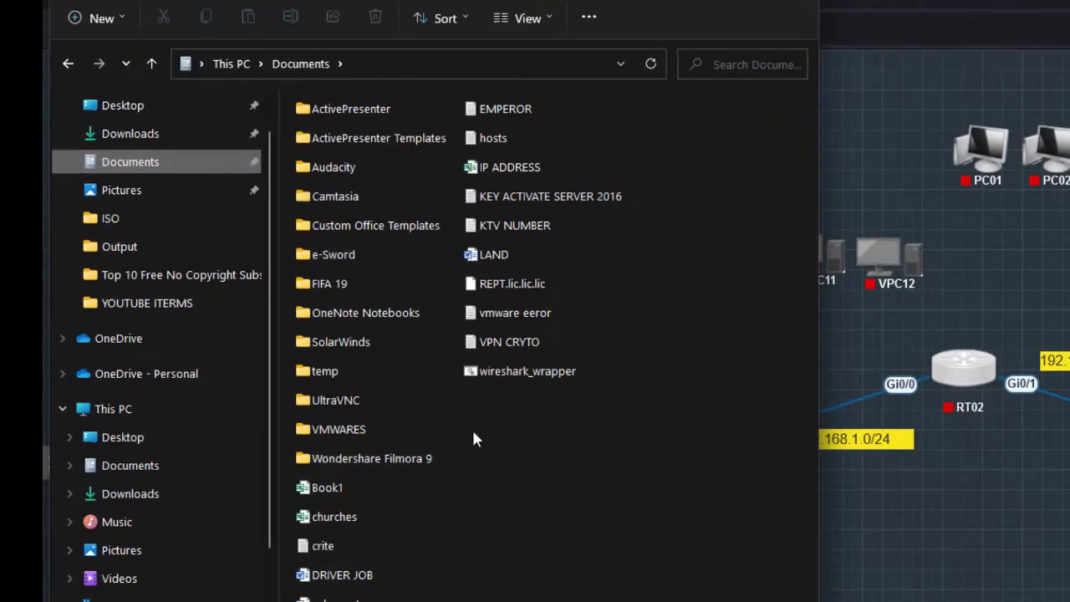
{"action": "right_click", "coordinate": [527, 371]}
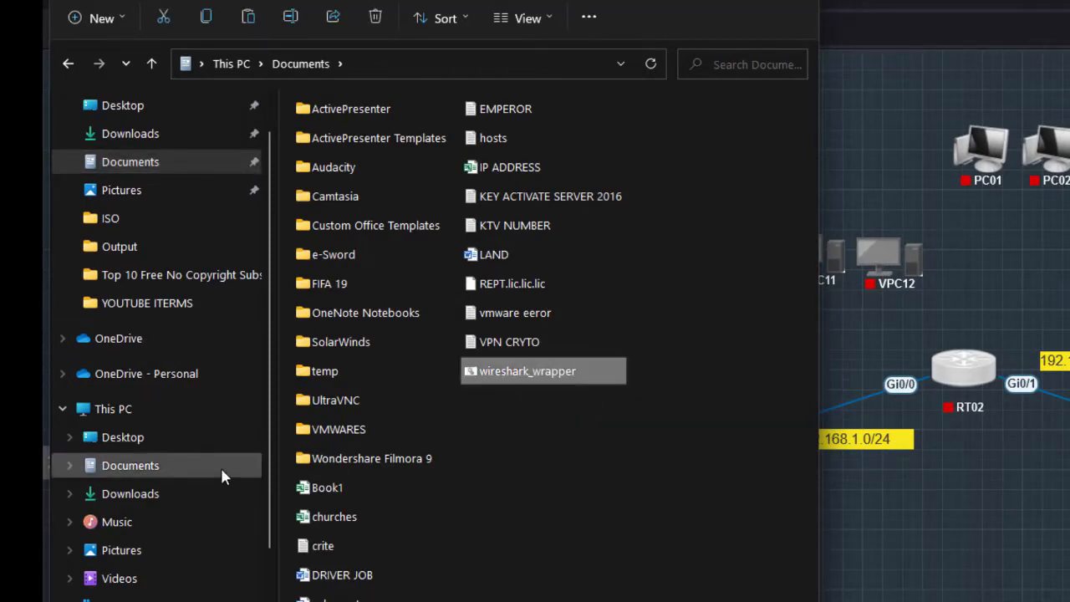
Paste the edited wrapper into C:\Program Files\EVE-NG
{"action": "left_click", "coordinate": [114, 408]}
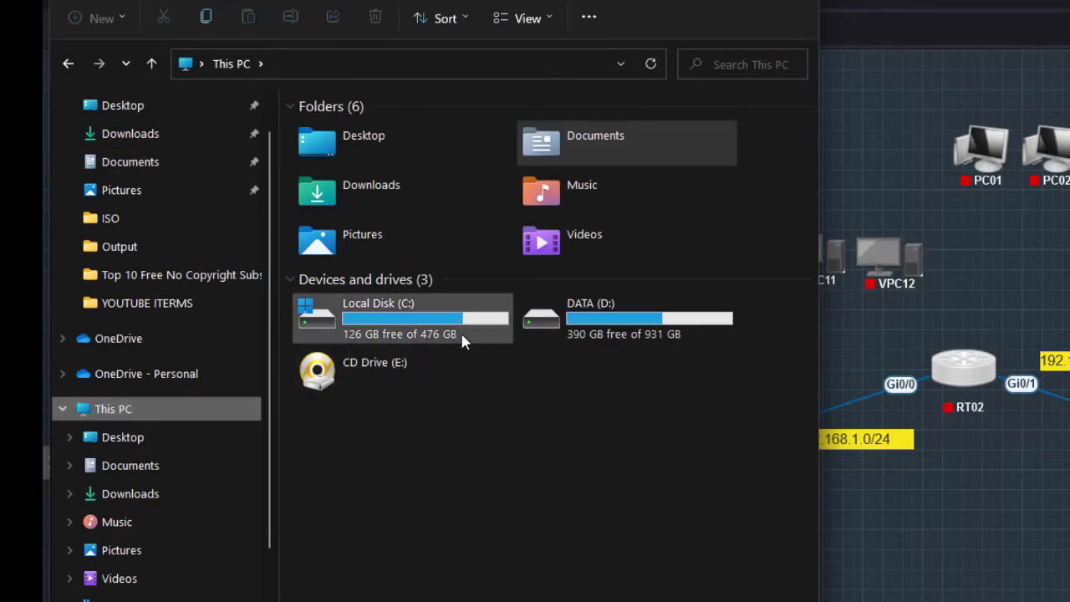
{"action": "double_click", "coordinate": [378, 318]}
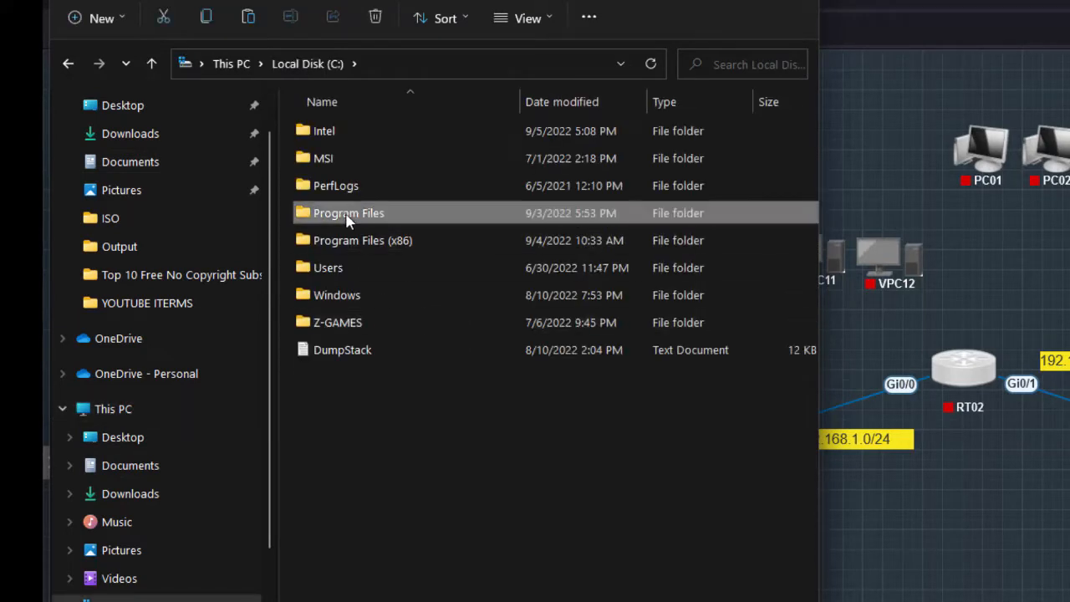
{"action": "double_click", "coordinate": [348, 212]}
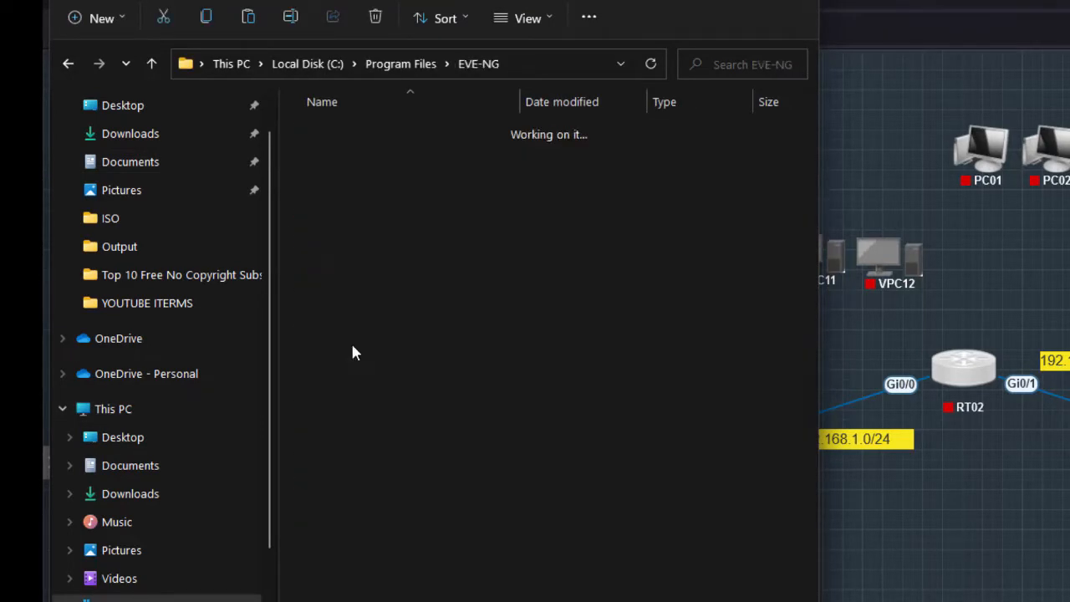
{"action": "right_click", "coordinate": [493, 481]}
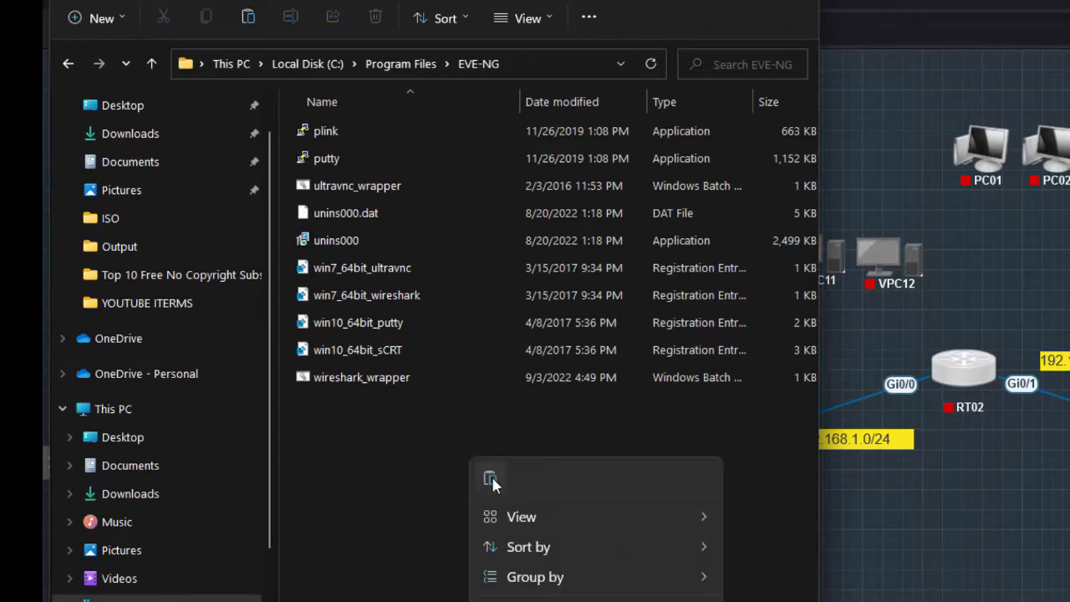
{"action": "left_click", "coordinate": [492, 478]}
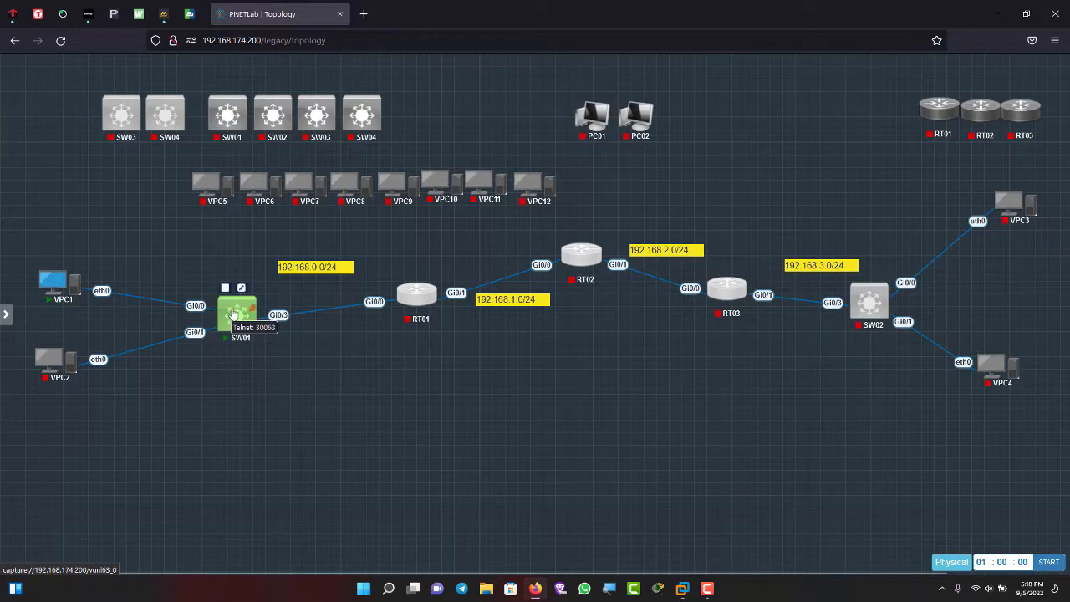
{"action": "right_click", "coordinate": [241, 315]}
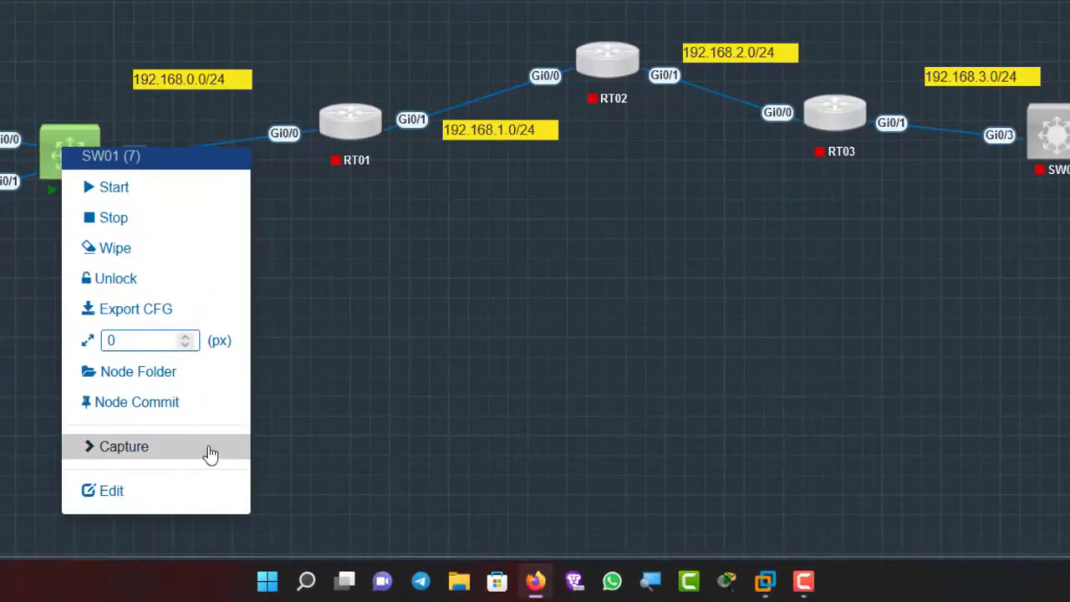
{"action": "left_click", "coordinate": [124, 444]}
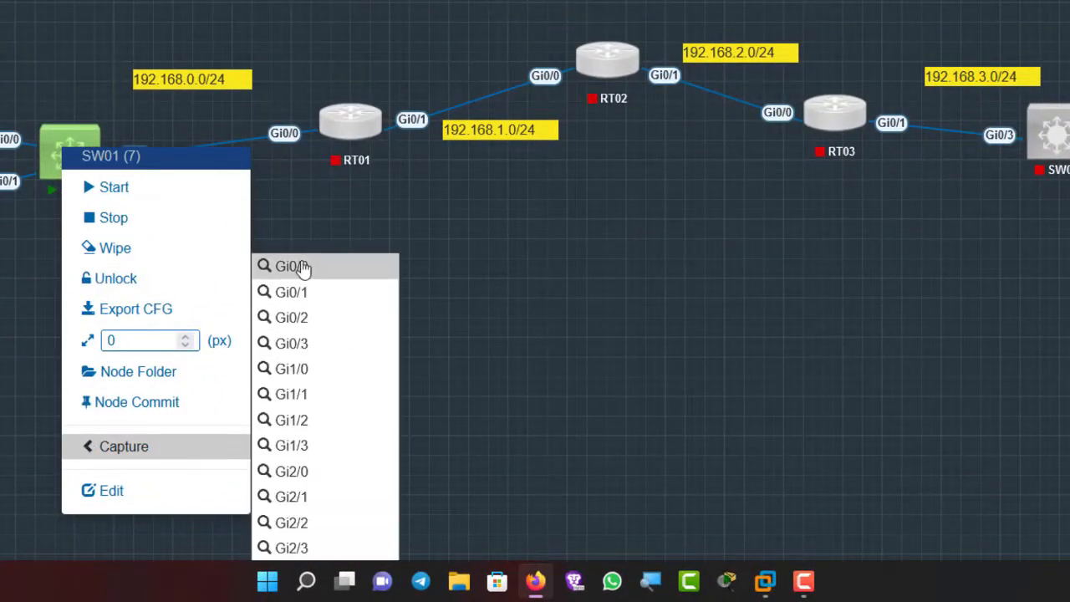
{"action": "left_click", "coordinate": [287, 265]}
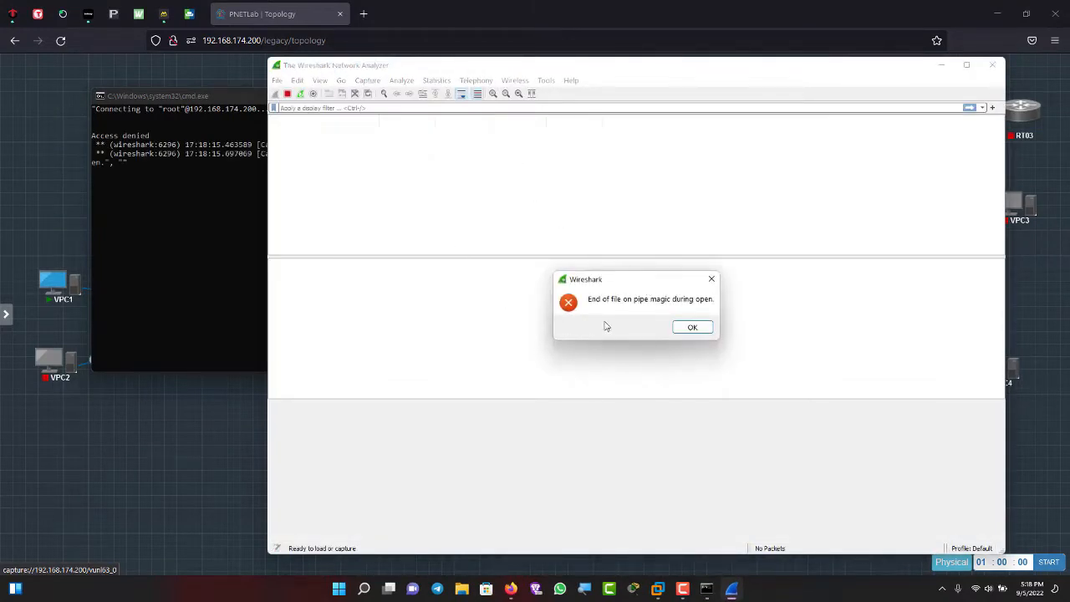
{"action": "mouse_move", "coordinate": [677, 309]}
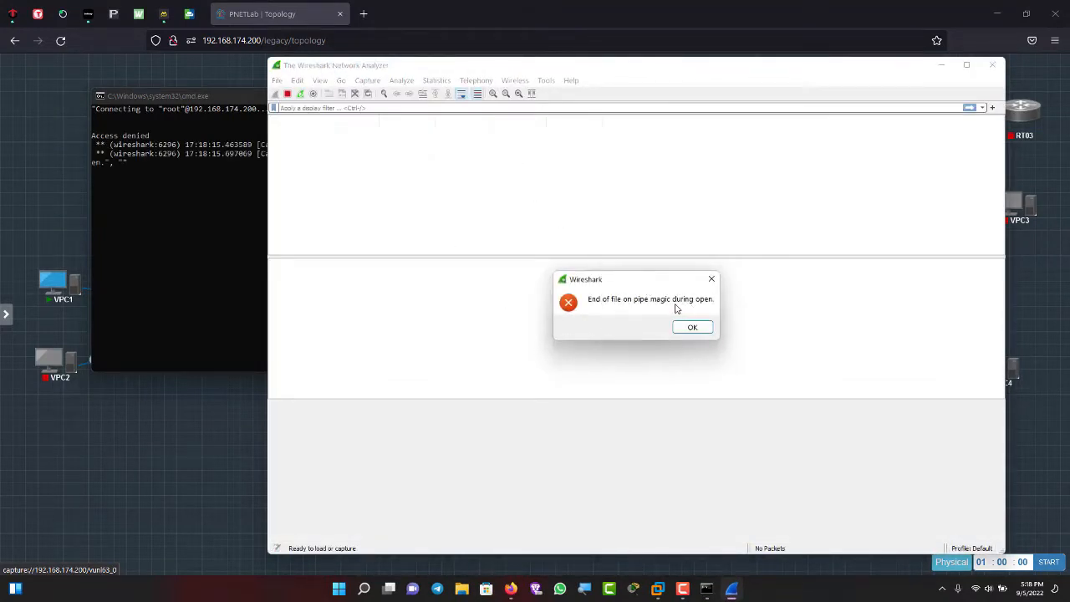
{"action": "left_click", "coordinate": [692, 326]}
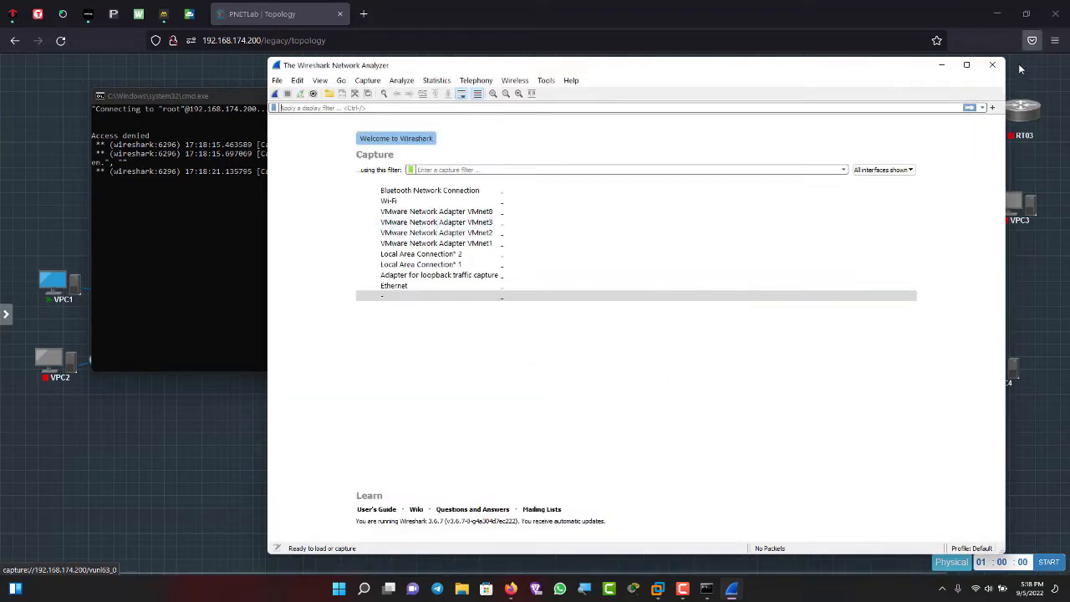
{"action": "left_click", "coordinate": [993, 63]}
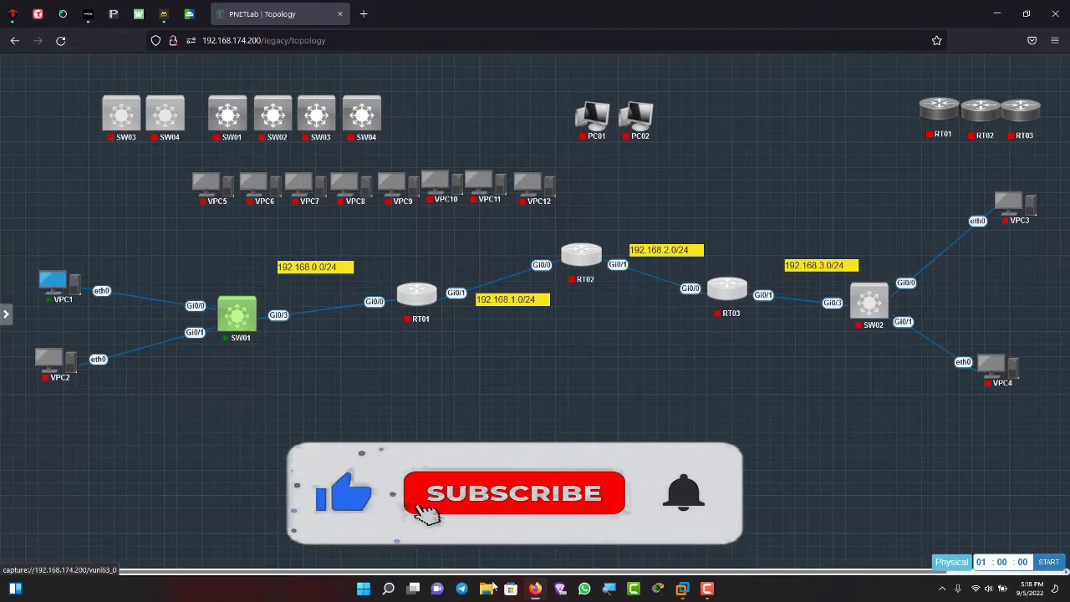
Return to the EVE-NG folder under Program Files and select wireshark_wrapper
{"action": "left_click", "coordinate": [485, 589]}
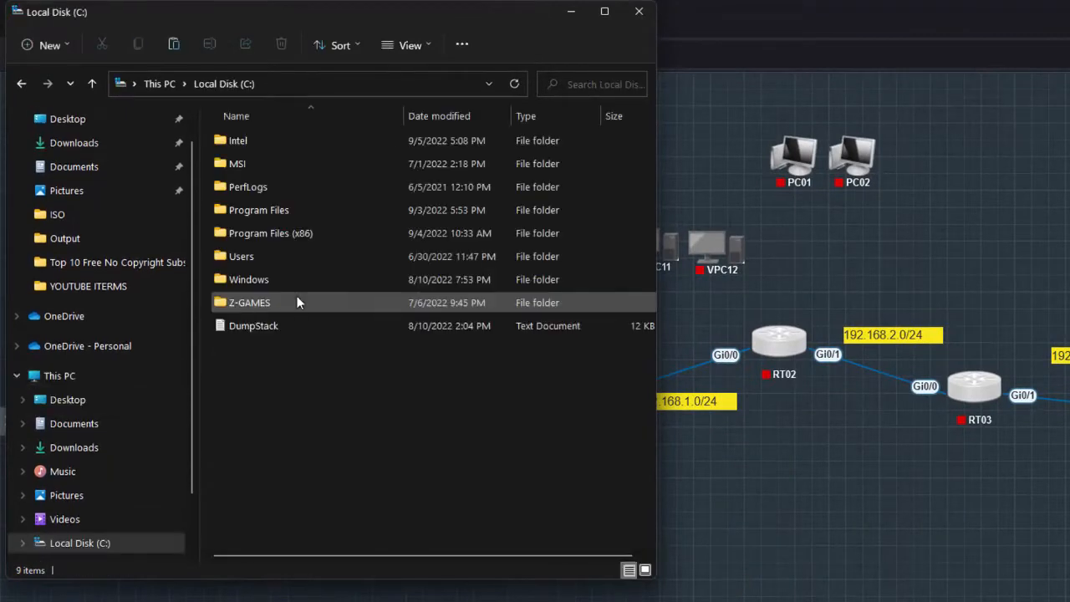
{"action": "double_click", "coordinate": [258, 210]}
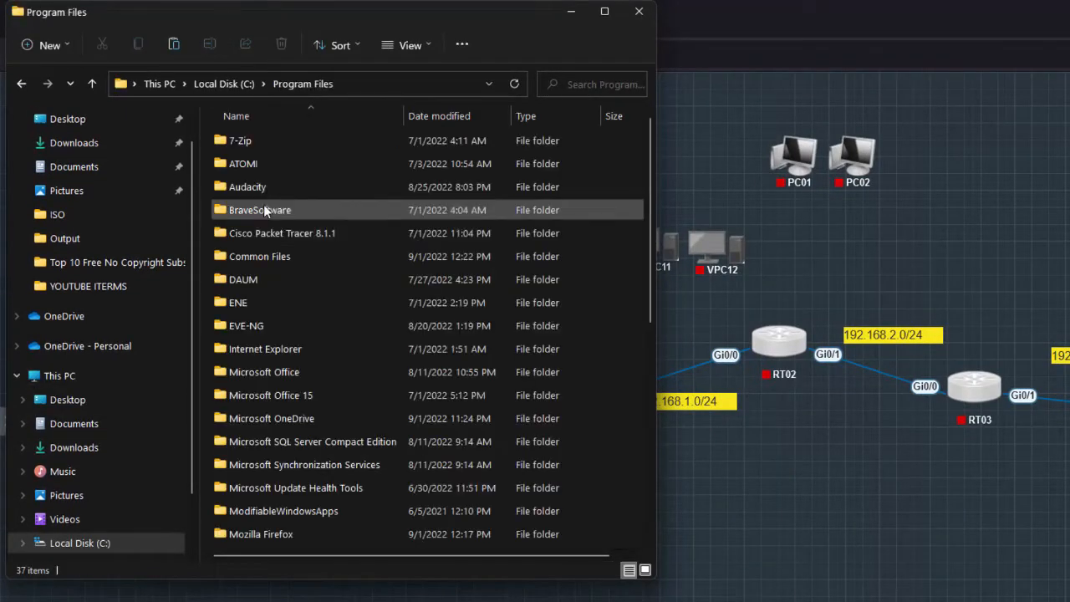
{"action": "double_click", "coordinate": [246, 325]}
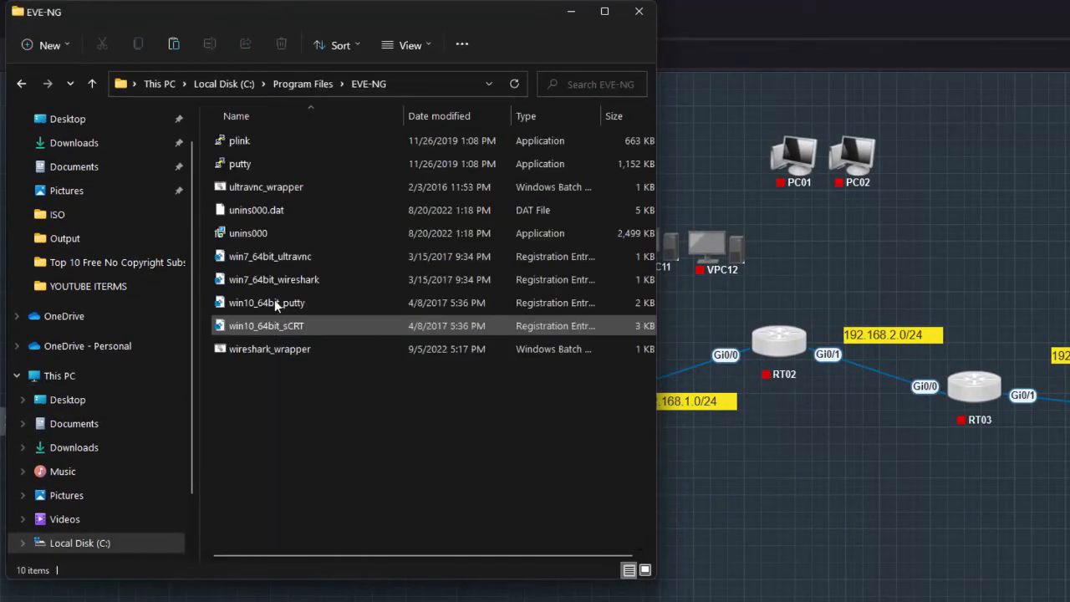
{"action": "left_click", "coordinate": [269, 349]}
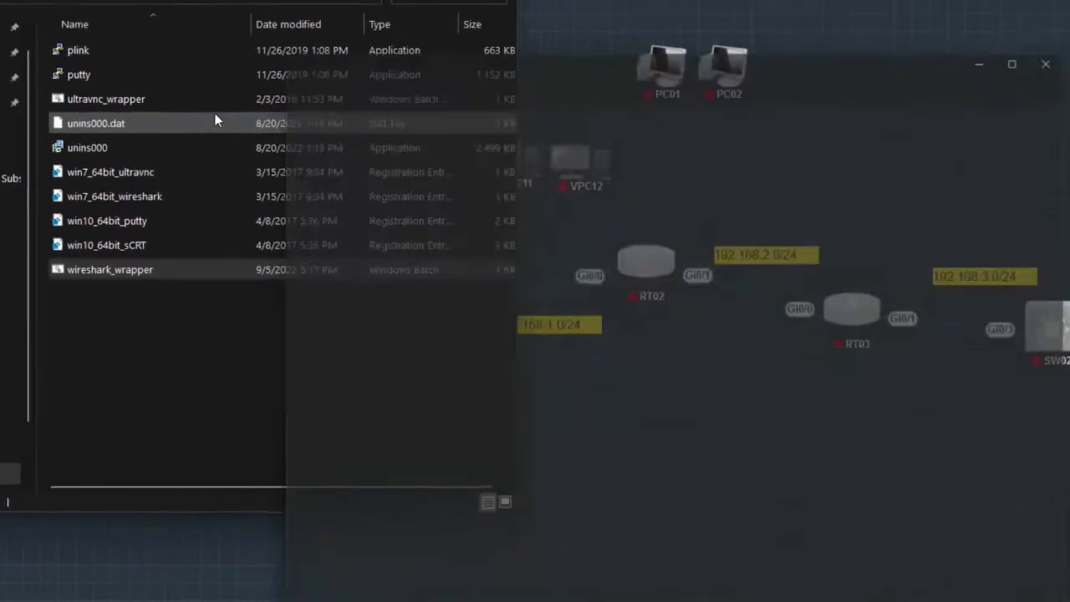
{"action": "double_click", "coordinate": [110, 269]}
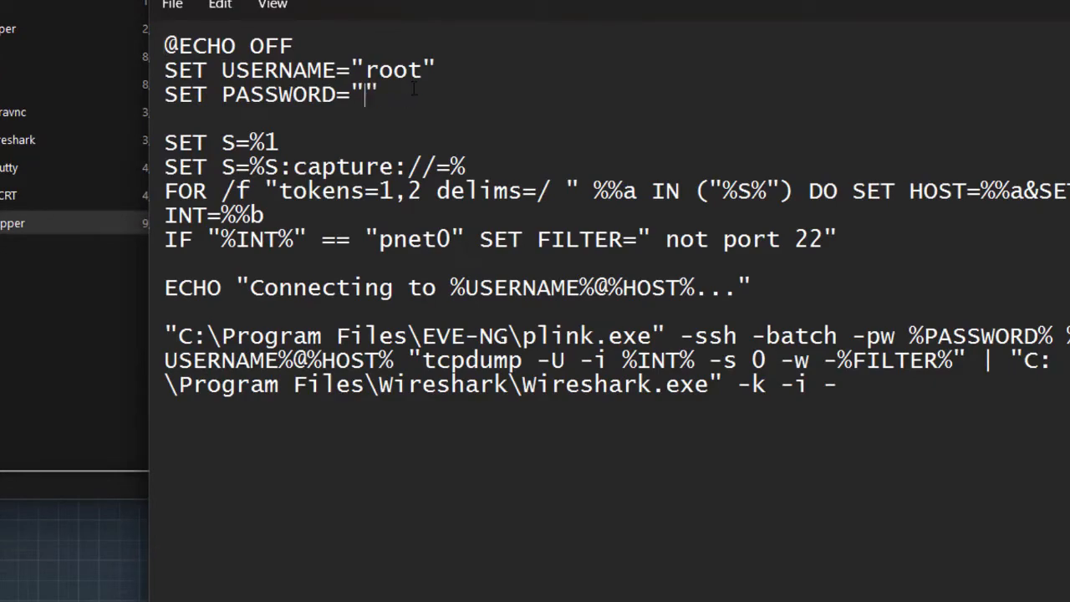
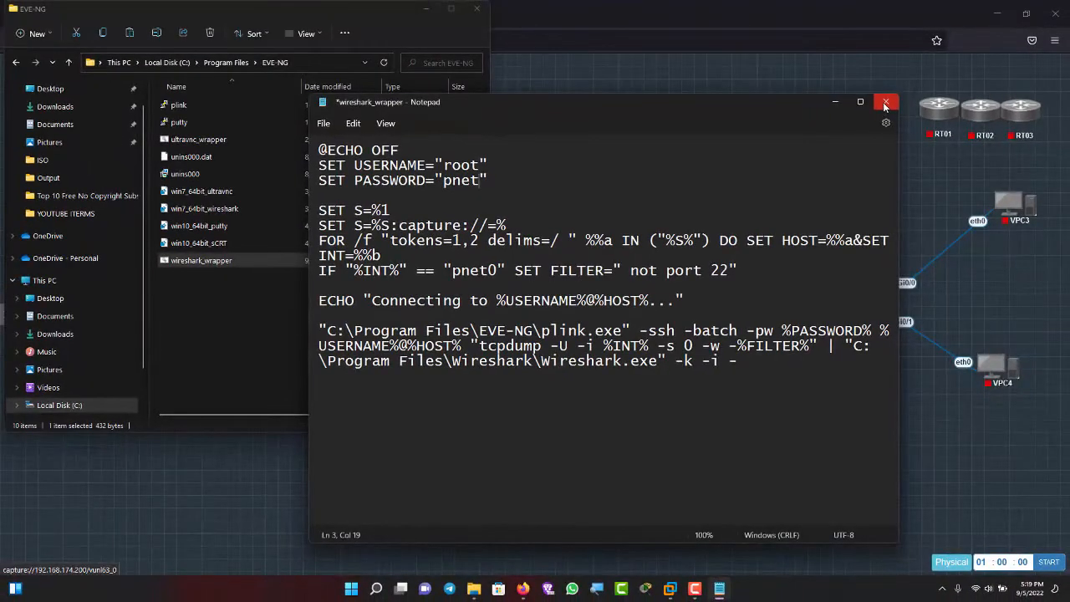
{"action": "mouse_move", "coordinate": [886, 107]}
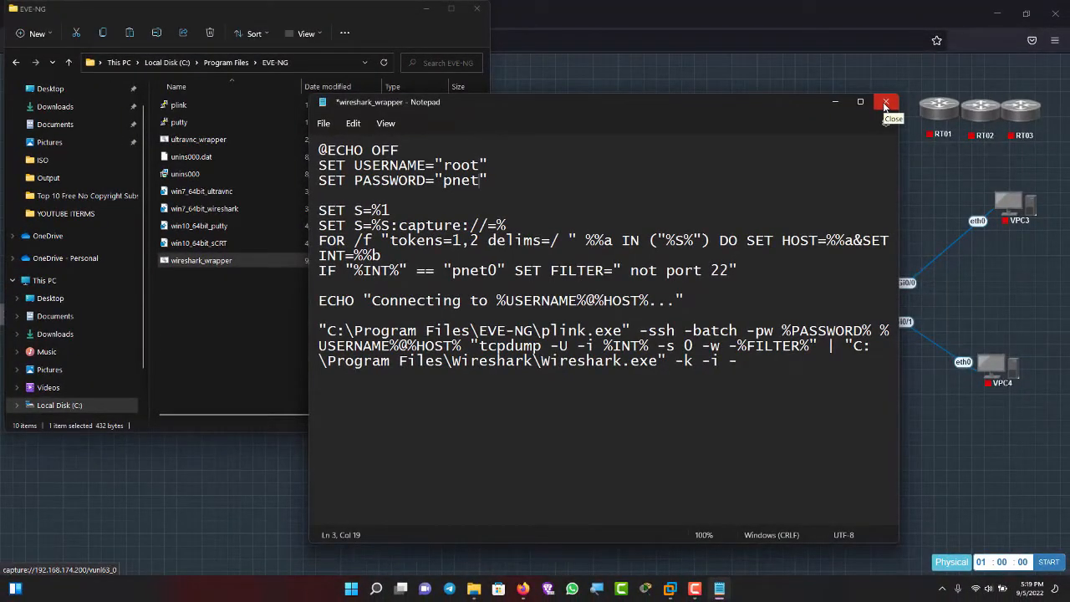
{"action": "left_click", "coordinate": [886, 102]}
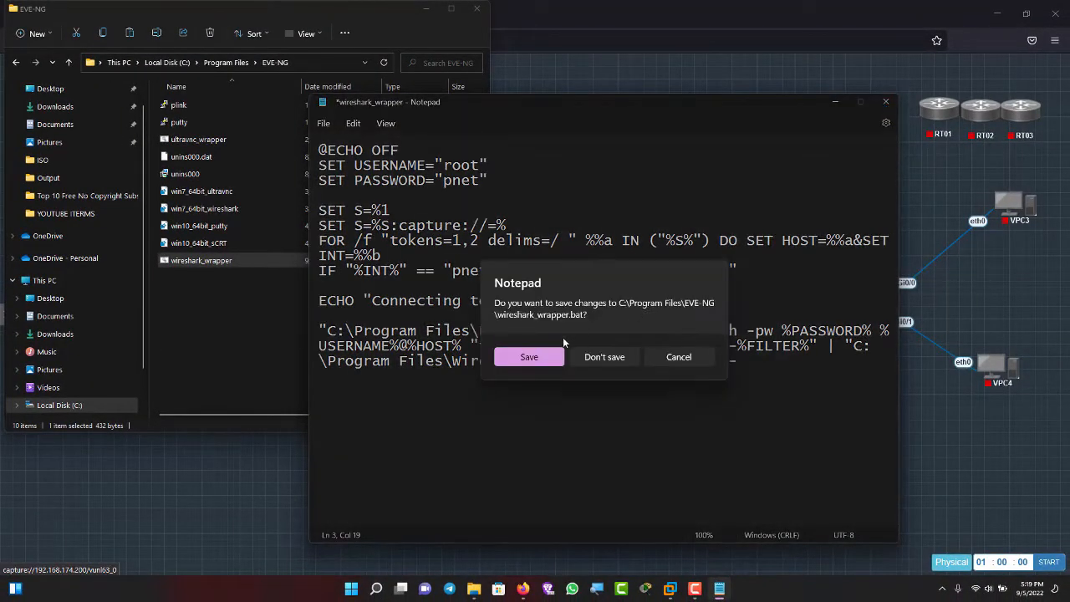
{"action": "left_click", "coordinate": [528, 358]}
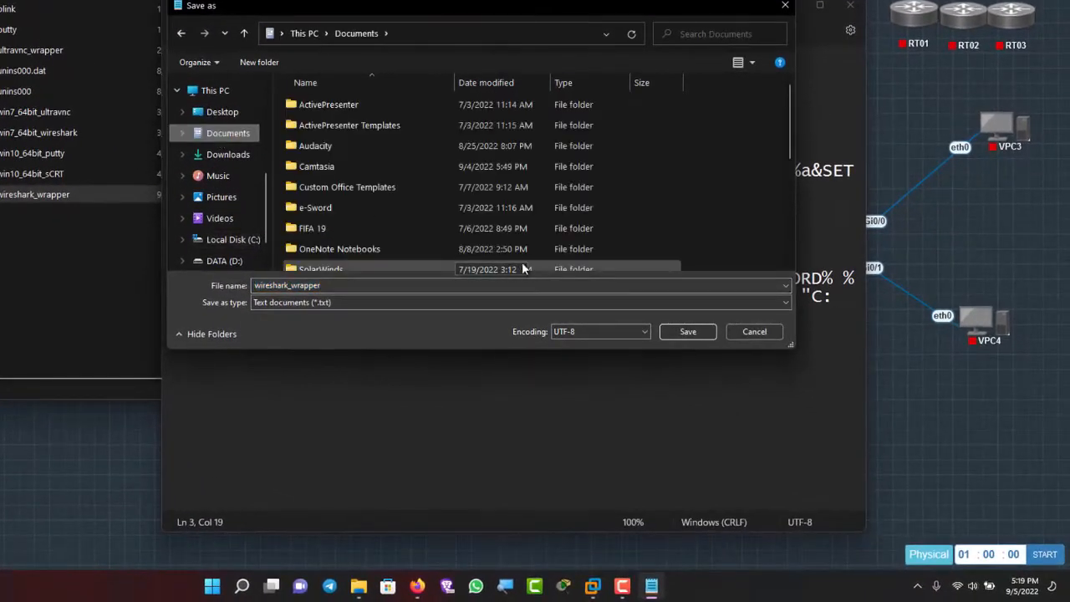
Save the script to Documents, then copy it into EVE-NG, replacing the old wireshark_wrapper
{"action": "left_click", "coordinate": [687, 331]}
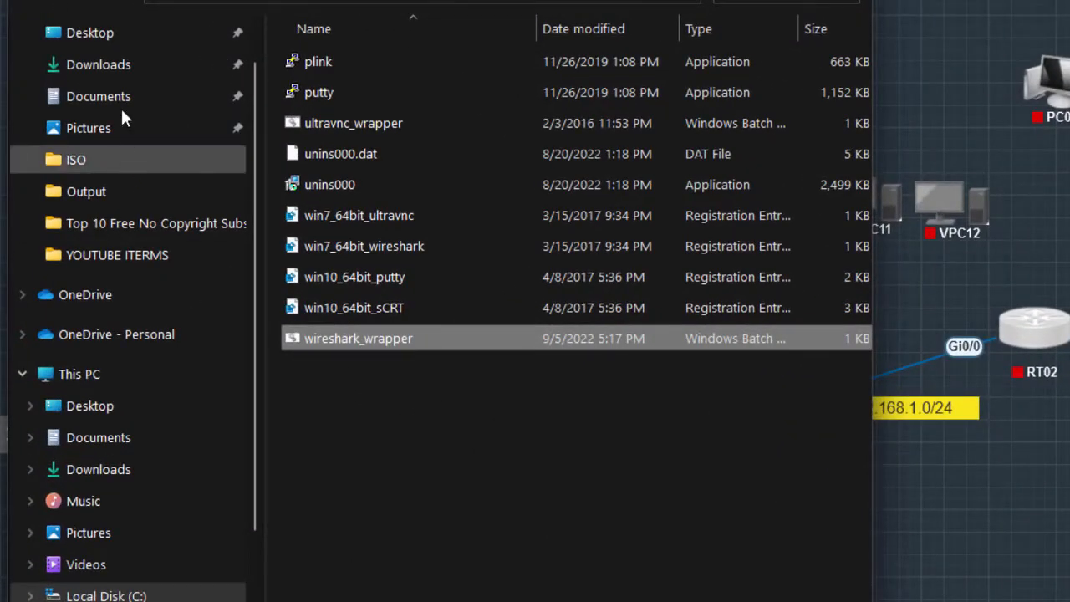
{"action": "left_click", "coordinate": [97, 95]}
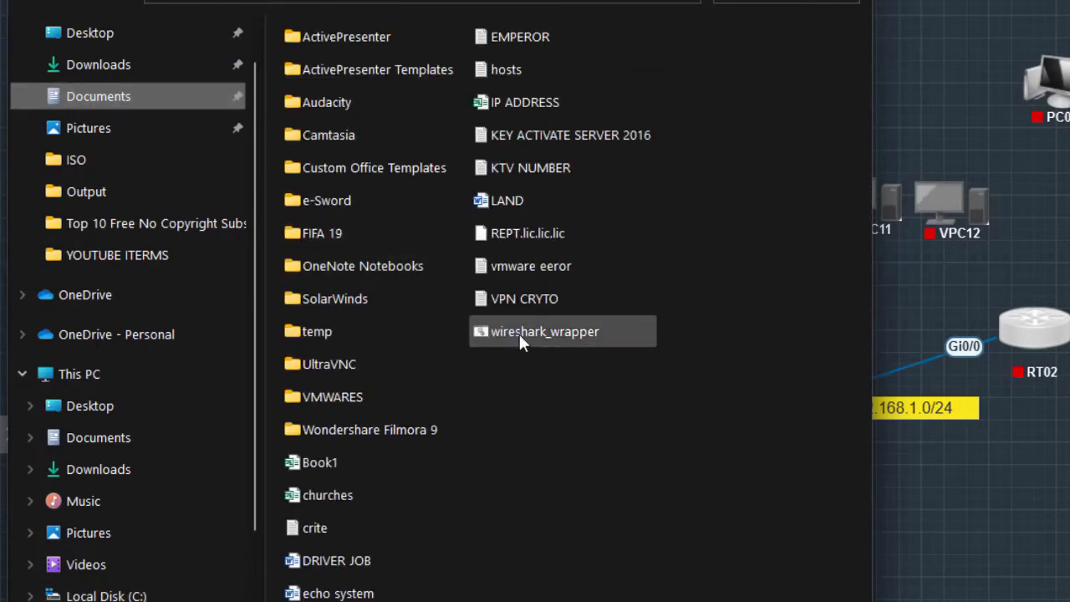
{"action": "right_click", "coordinate": [545, 331]}
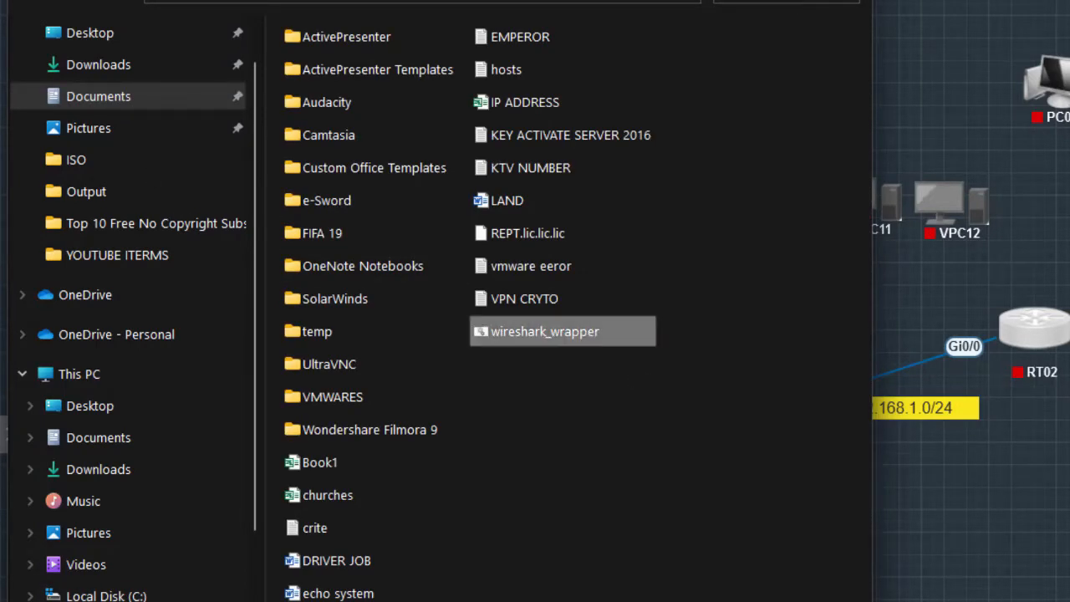
{"action": "left_click", "coordinate": [78, 374]}
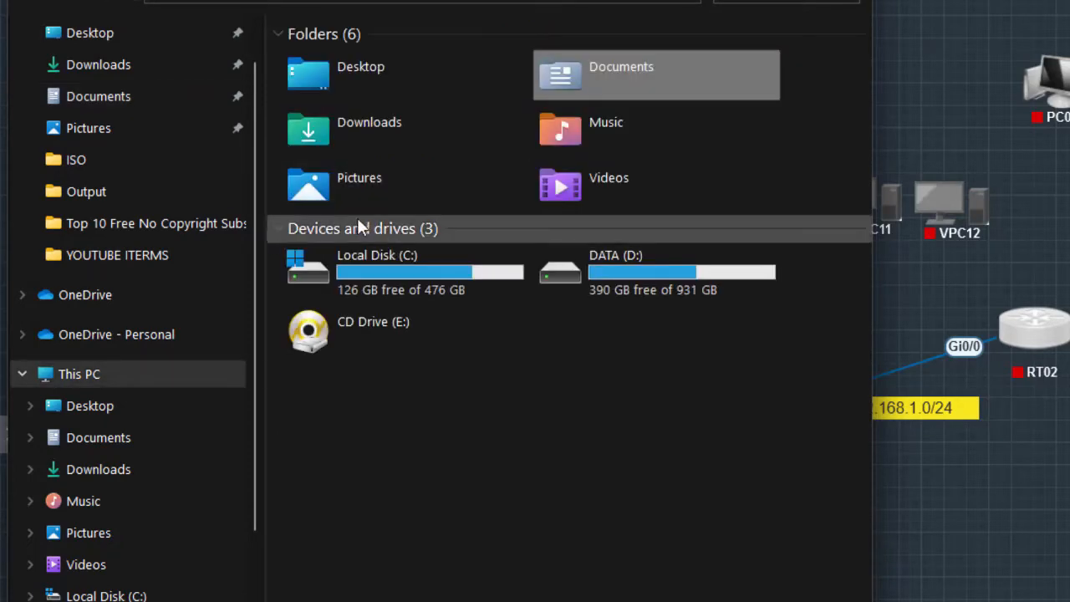
{"action": "double_click", "coordinate": [378, 254]}
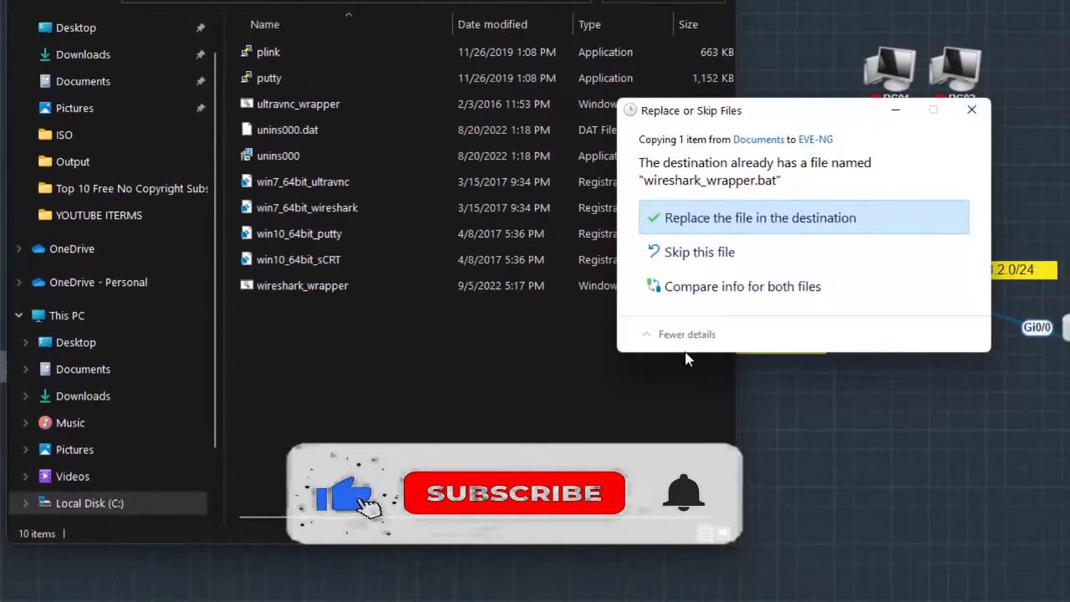
{"action": "left_click", "coordinate": [759, 217]}
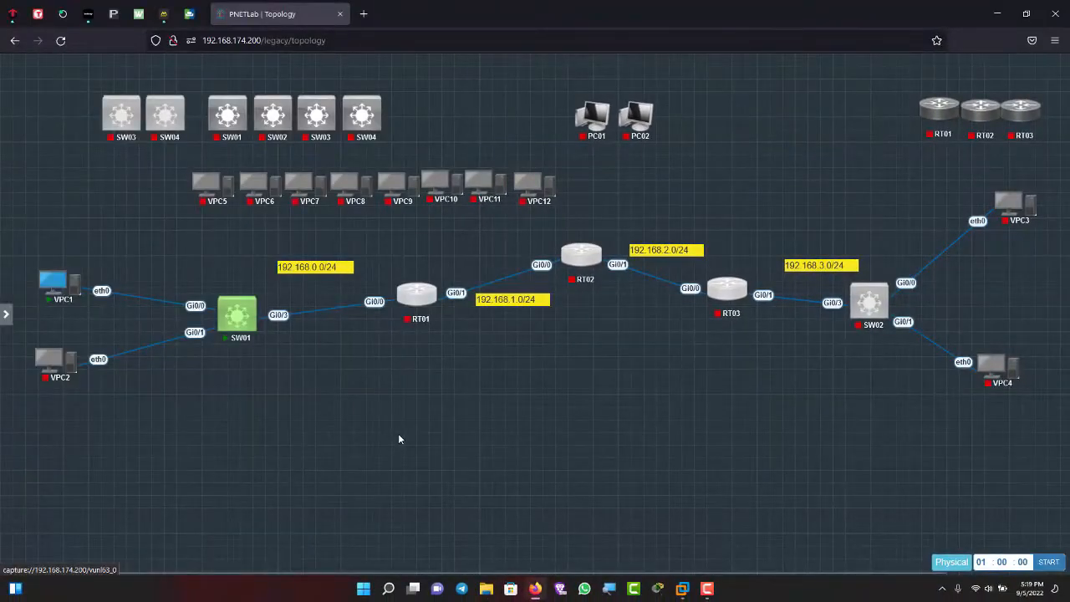
{"action": "mouse_move", "coordinate": [224, 309]}
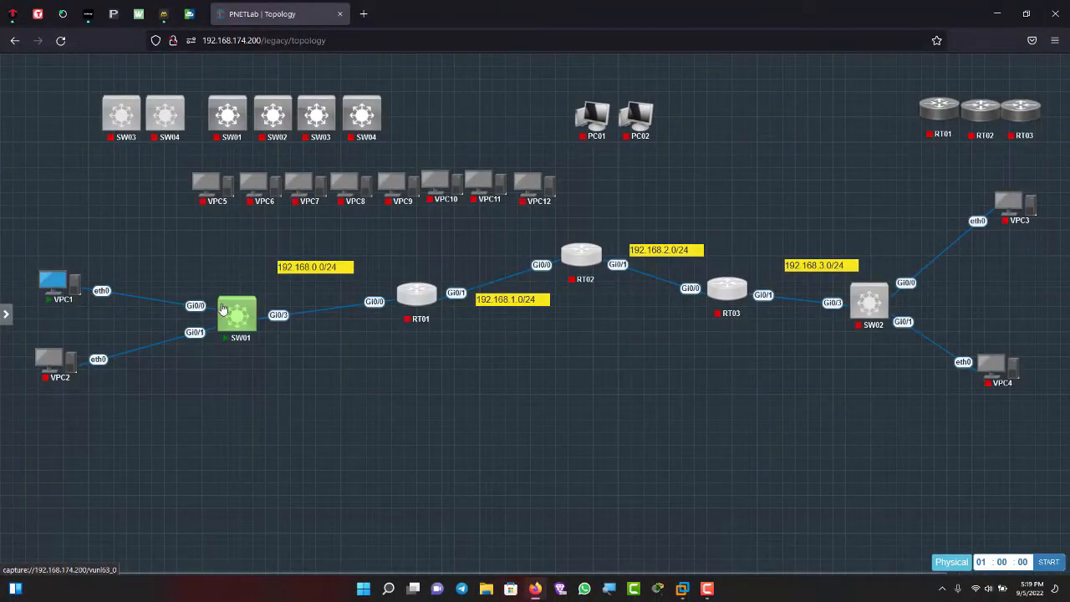
Capture on an SW01 interface so Wireshark receives frames, then return to the topology
{"action": "right_click", "coordinate": [237, 314]}
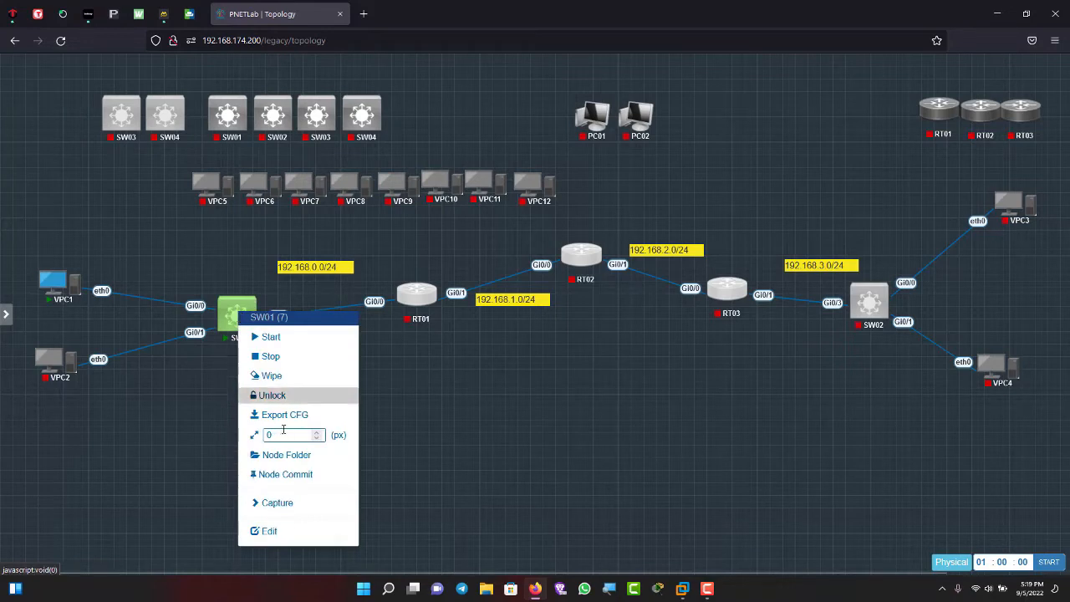
{"action": "left_click", "coordinate": [278, 501]}
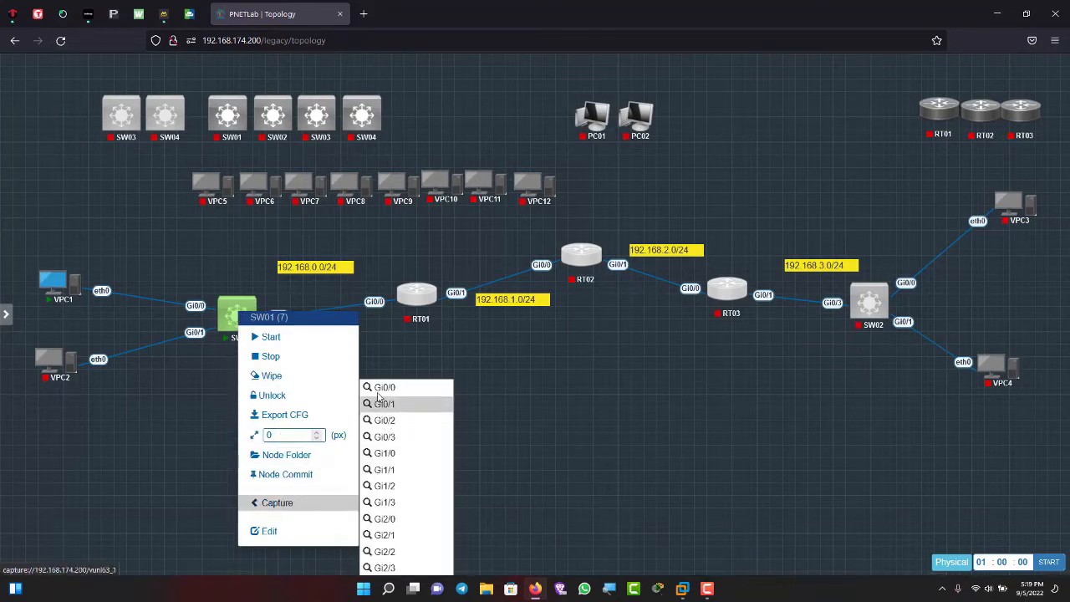
{"action": "left_click", "coordinate": [385, 403]}
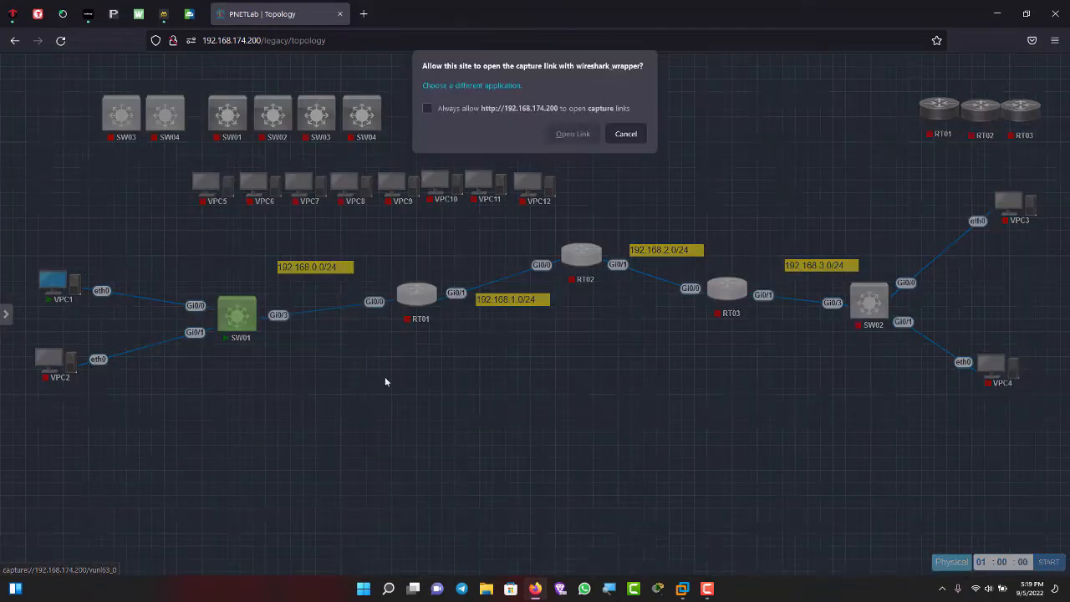
{"action": "left_click", "coordinate": [572, 134]}
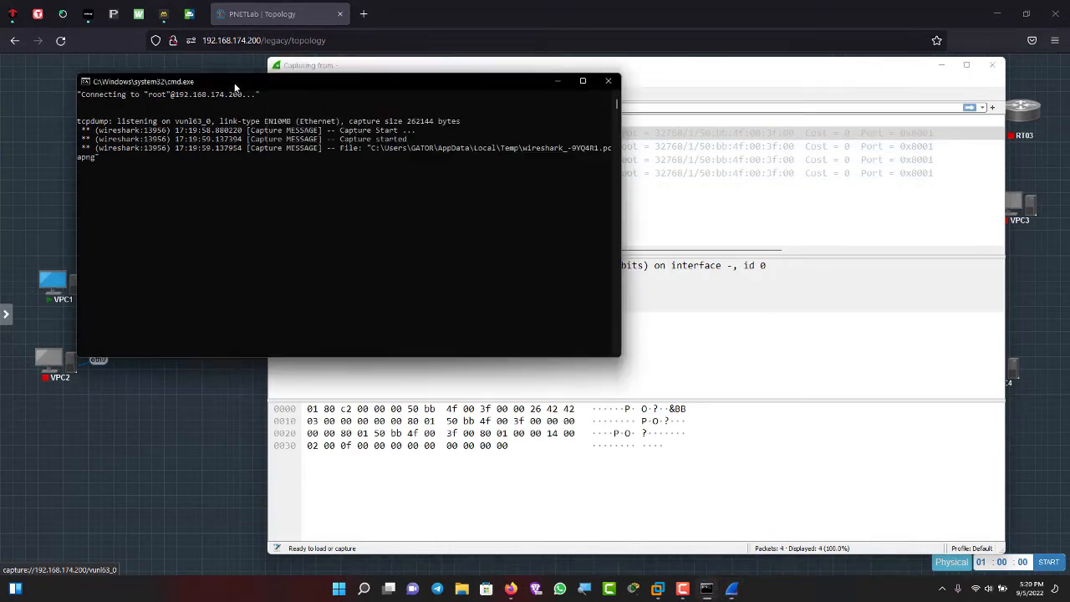
{"action": "left_click", "coordinate": [608, 80]}
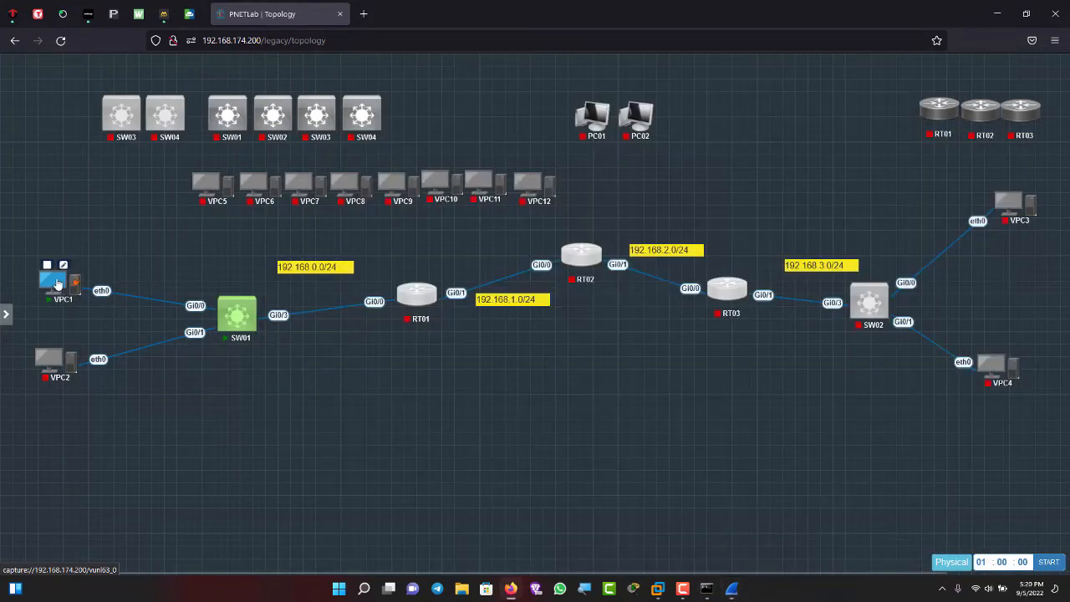
{"action": "mouse_move", "coordinate": [53, 284]}
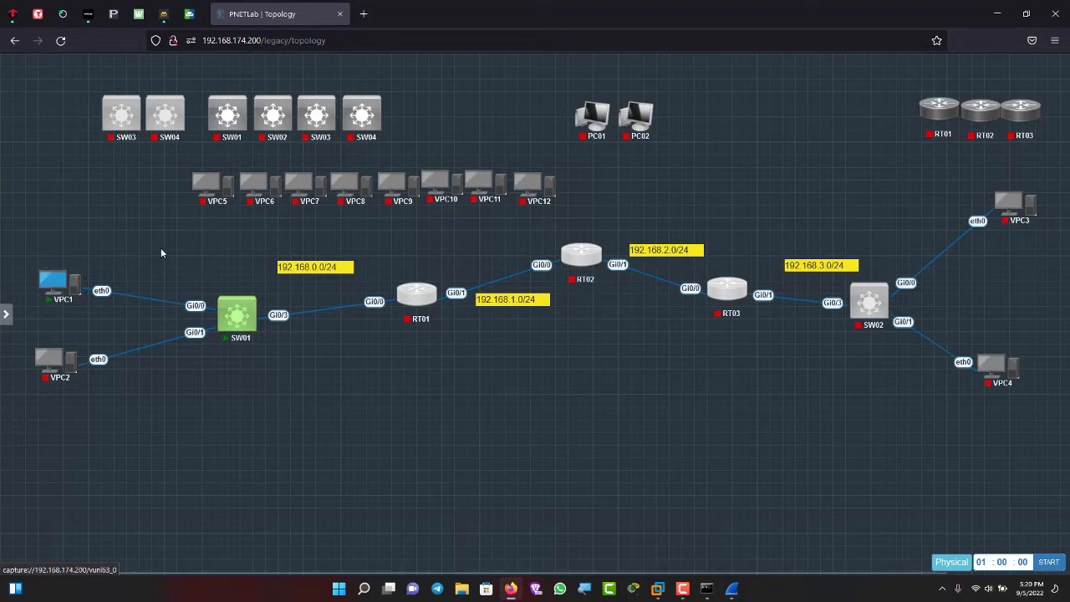
In VPC1's SecureCRT console, run show to see no IP, then ip dhcp to request one
{"action": "double_click", "coordinate": [54, 281]}
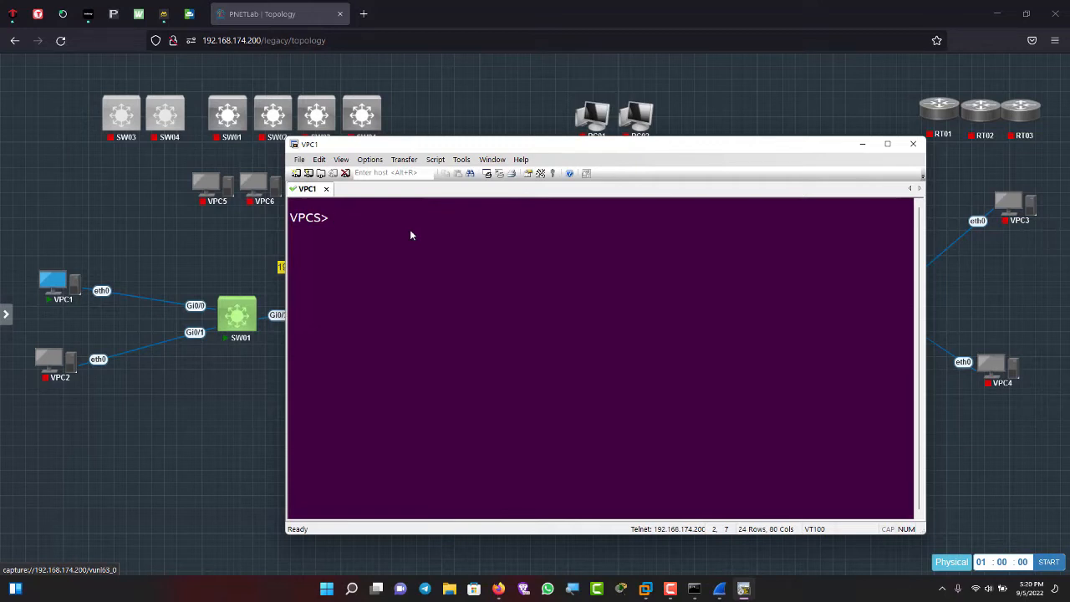
{"action": "type", "text": "show"}
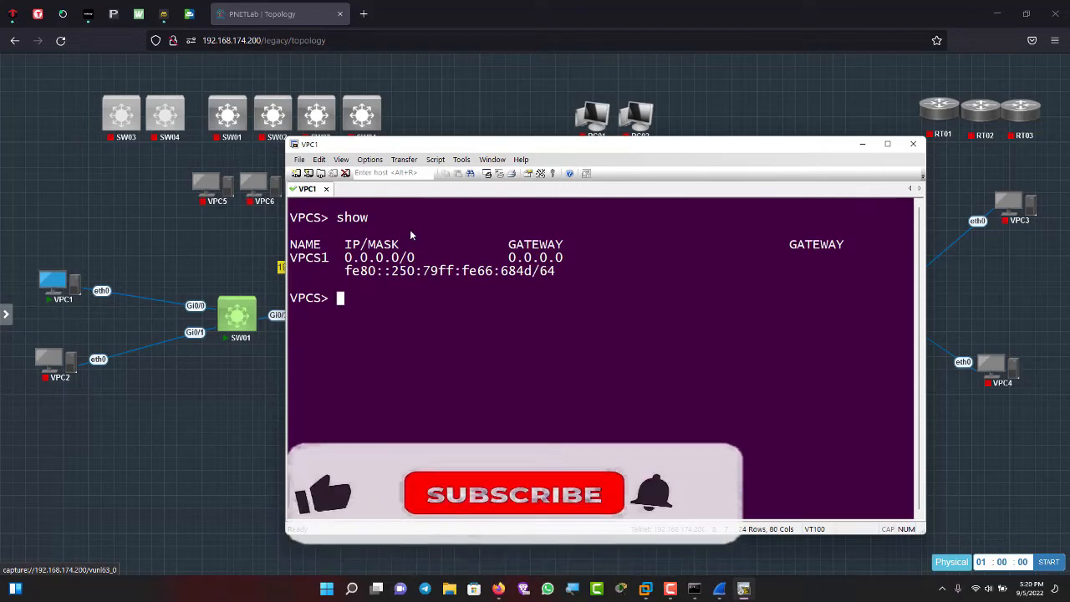
{"action": "type", "text": "ip"}
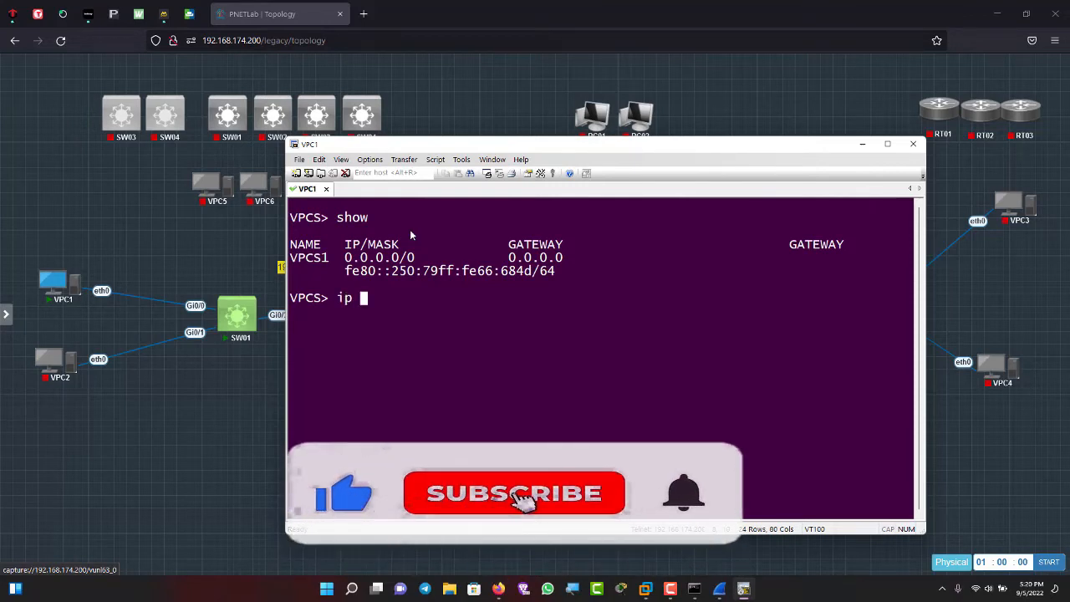
{"action": "type", "text": "dhcp"}
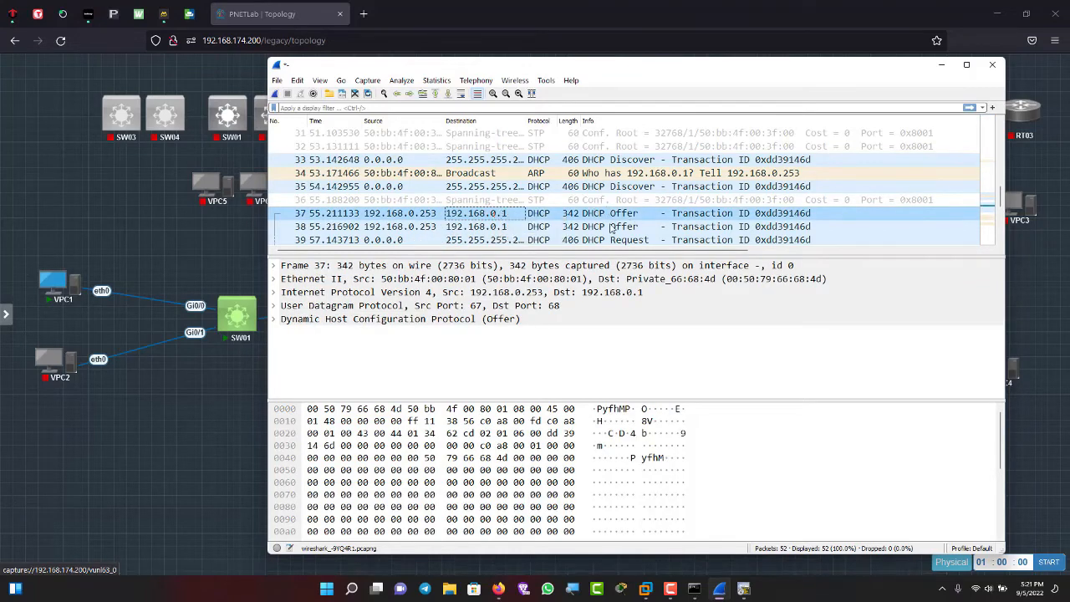
Scroll Wireshark's packet list to the DHCP Discover, Offer, Request and ACK frames
{"action": "scroll", "scroll_direction": "down", "scroll_amount": 3}
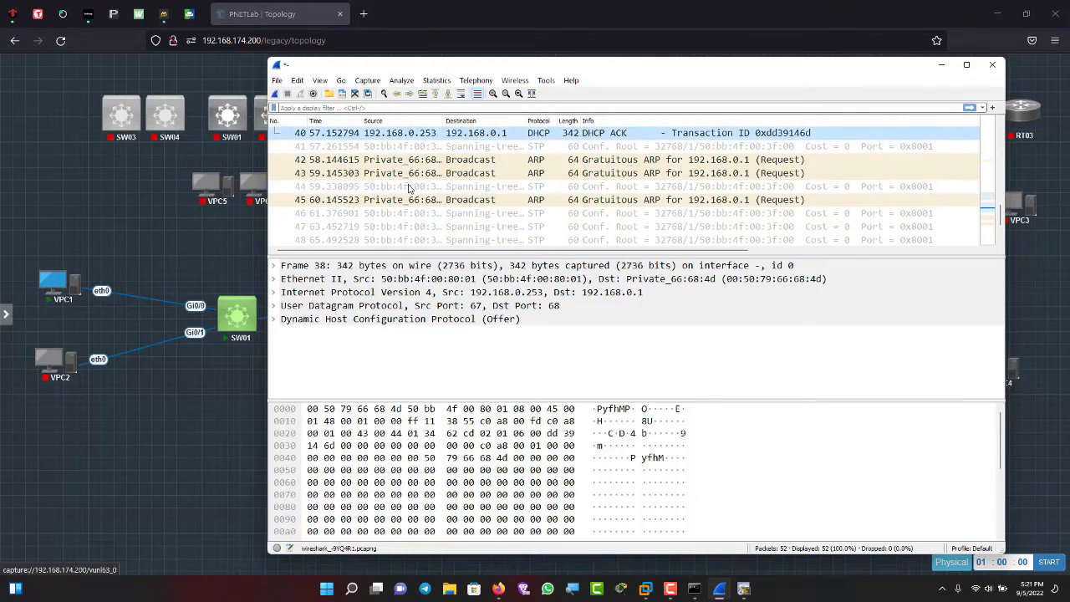
{"action": "mouse_move", "coordinate": [277, 94]}
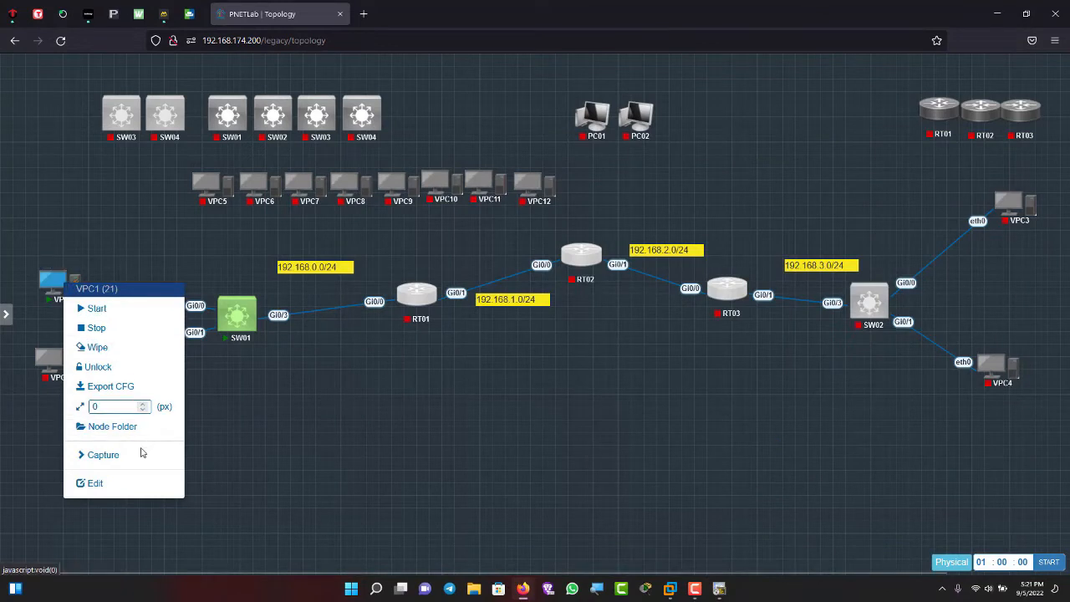
Start a Wireshark capture on VPC1's eth0 through the capture link wrapper
{"action": "left_click", "coordinate": [104, 454]}
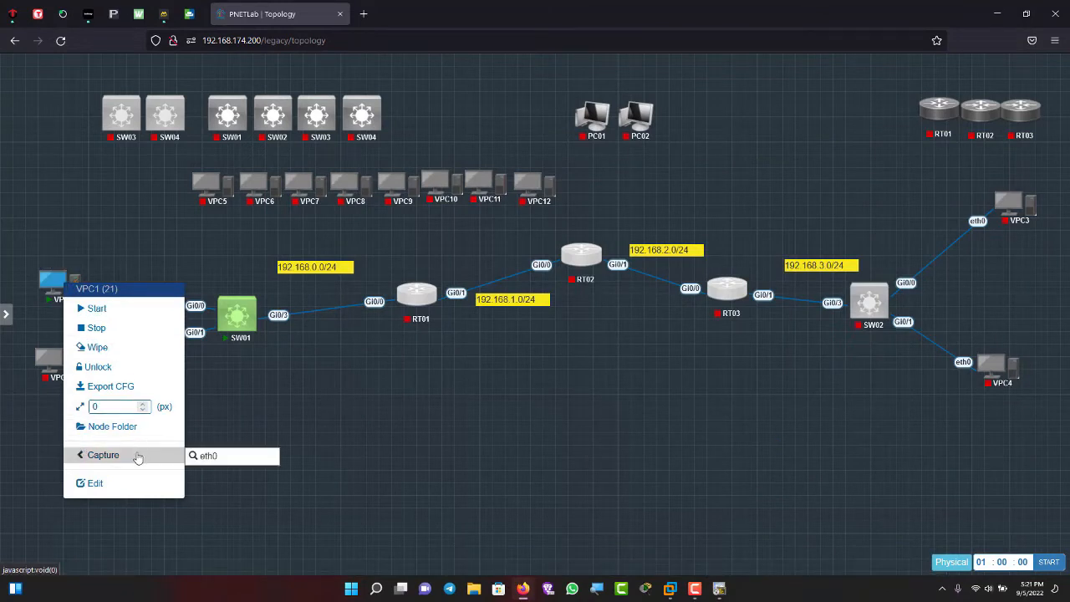
{"action": "left_click", "coordinate": [209, 455]}
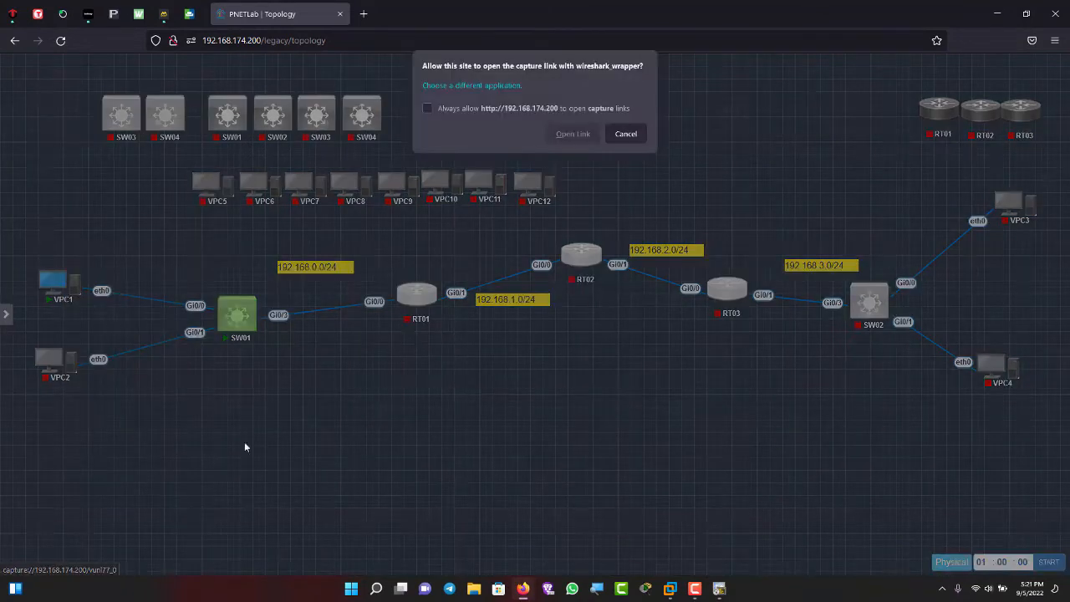
{"action": "left_click", "coordinate": [572, 134]}
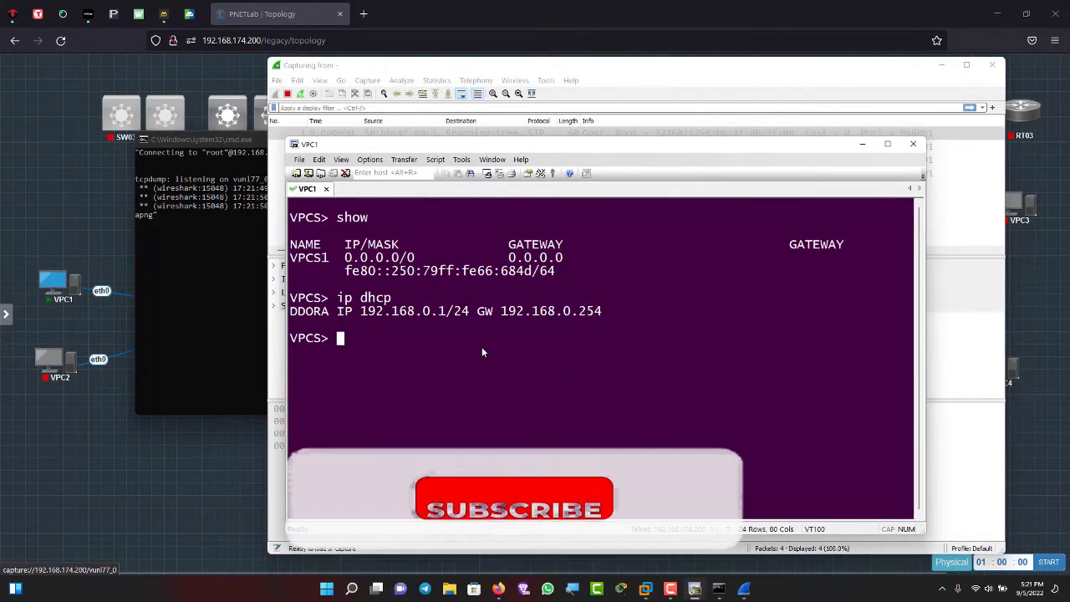
From VPC1 ping 192.168.0.1 and review the ARP and ICMP echo exchange in Wireshark
{"action": "type", "text": "ping"}
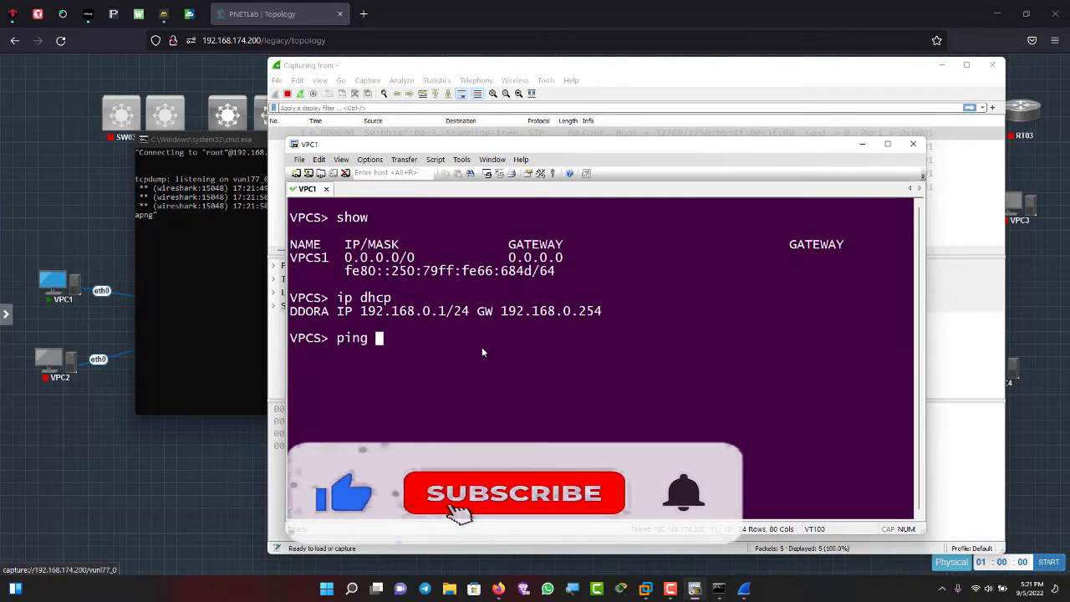
{"action": "type", "text": "192."}
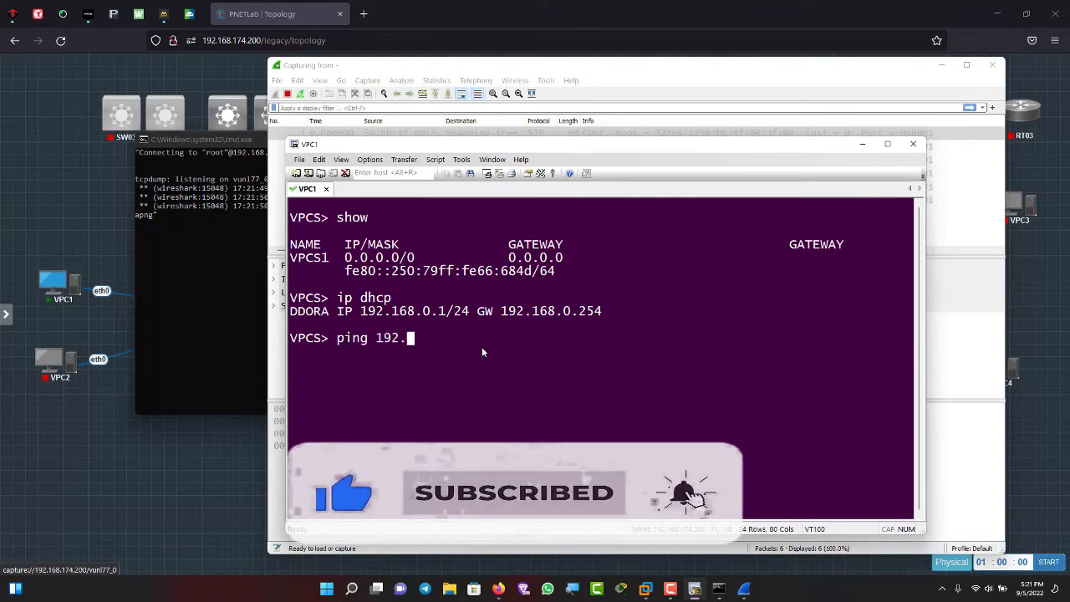
{"action": "type", "text": "168."}
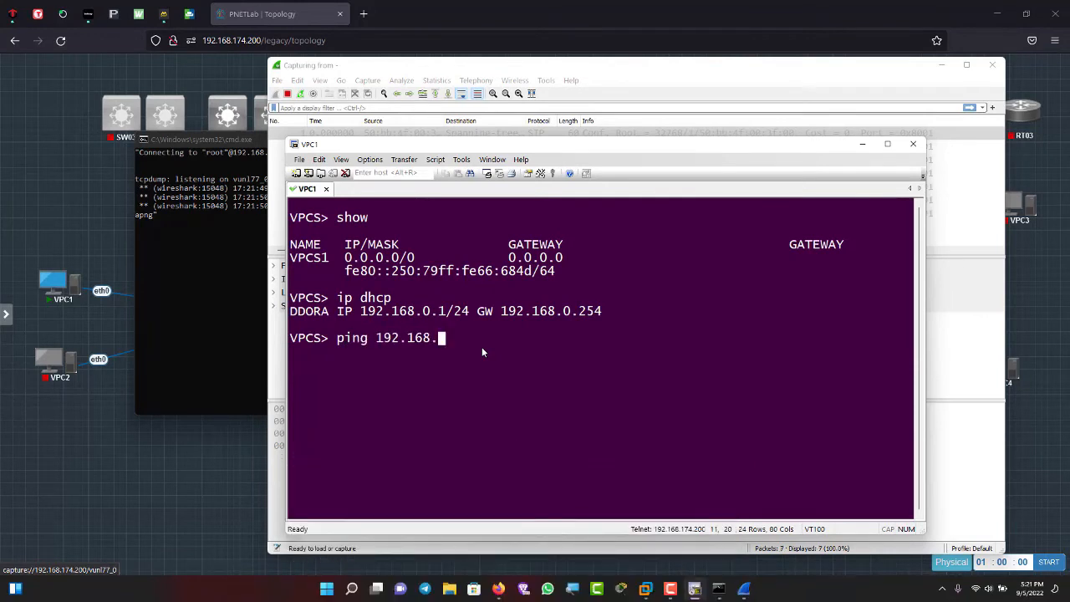
{"action": "type", "text": "0"}
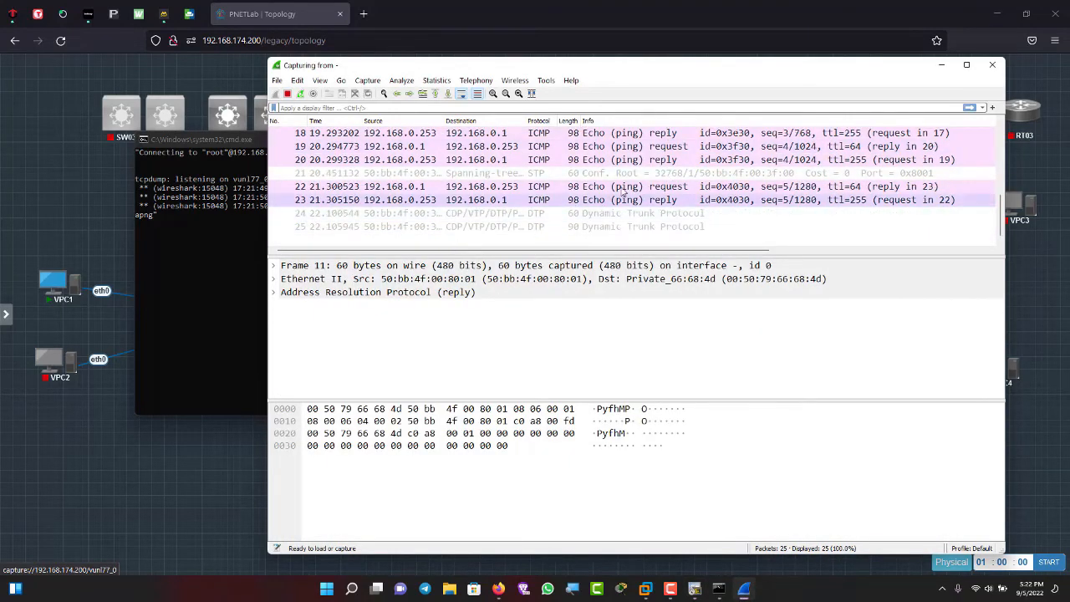
{"action": "scroll", "scroll_direction": "up", "scroll_amount": 3}
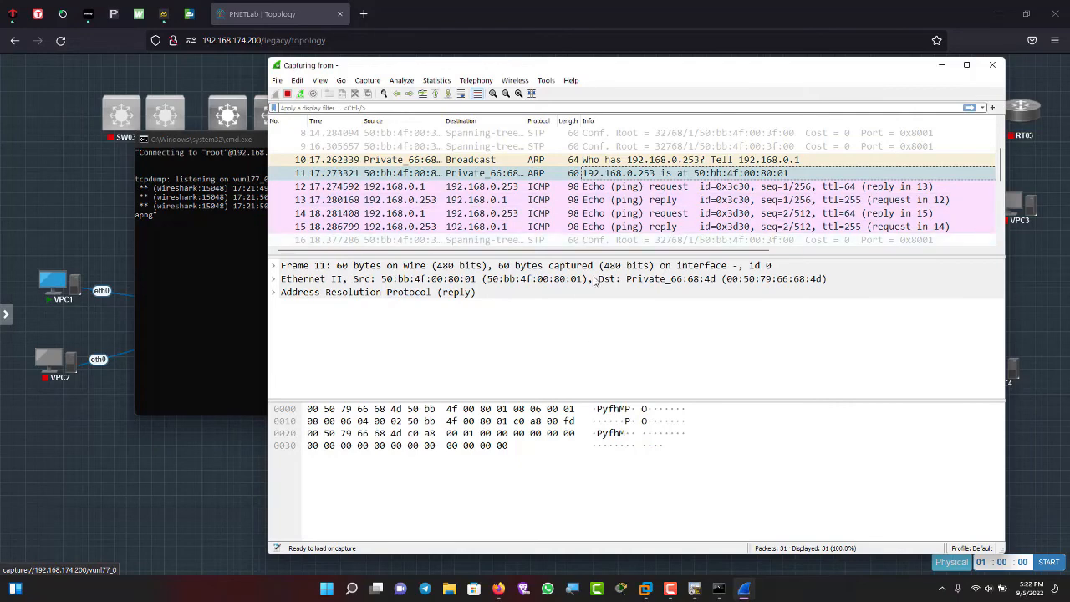
{"action": "scroll", "scroll_direction": "down", "scroll_amount": 3}
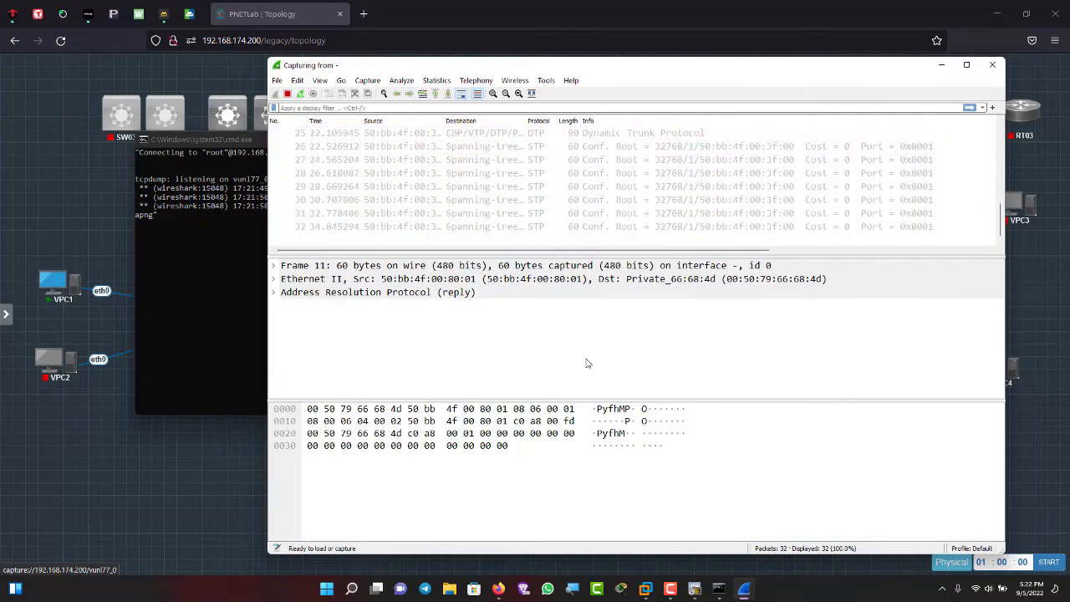